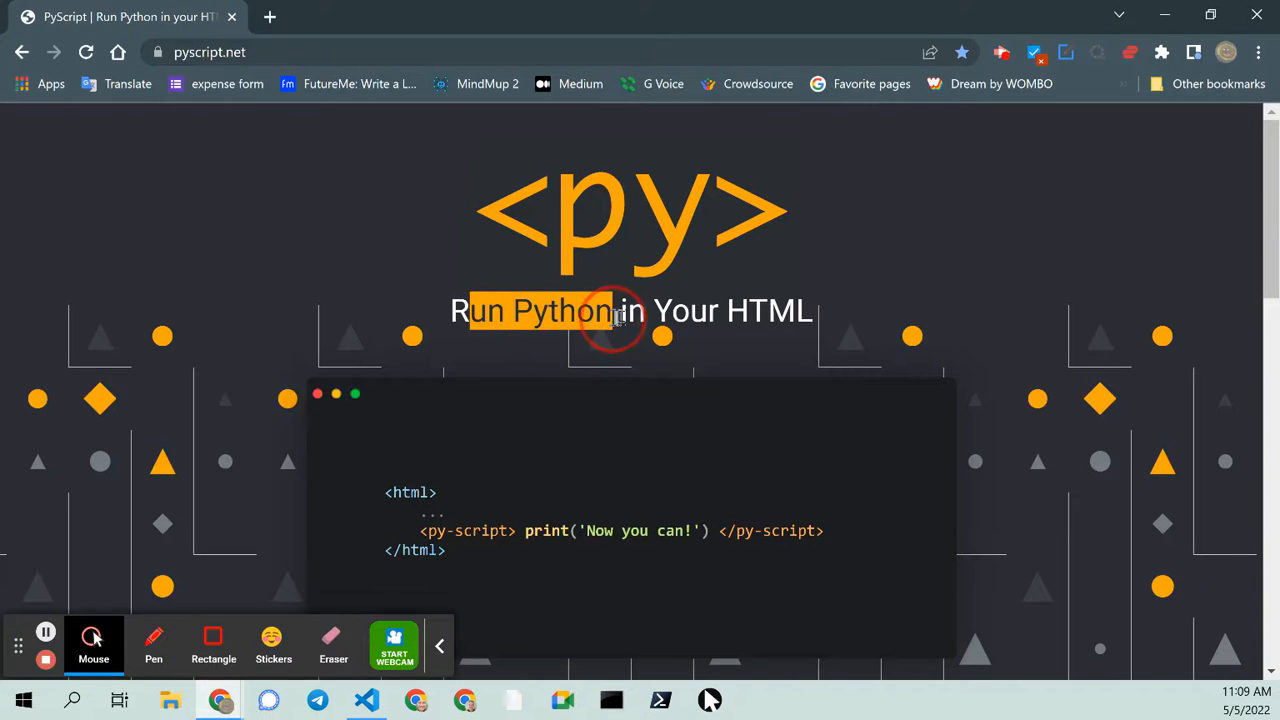
Bring up someturtle.py, hide the Run and Debug sidebar, and start debugging it
click(617, 318)
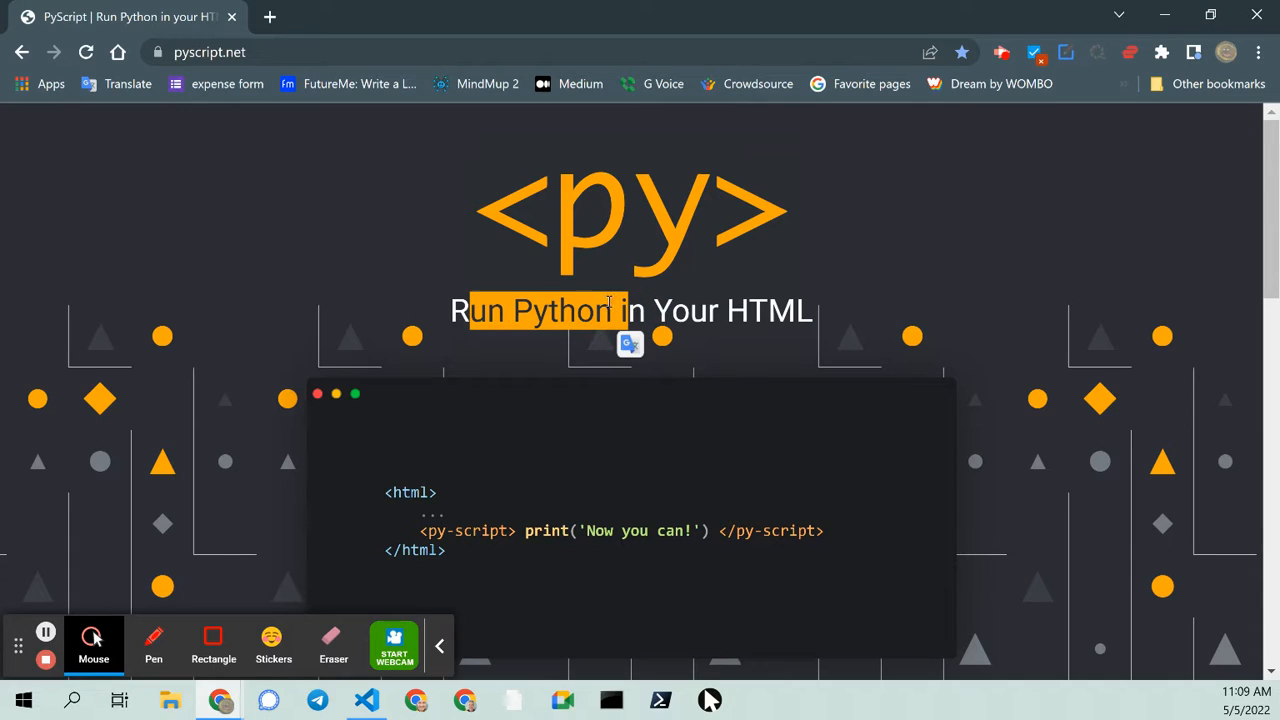
mouse_move(343, 220)
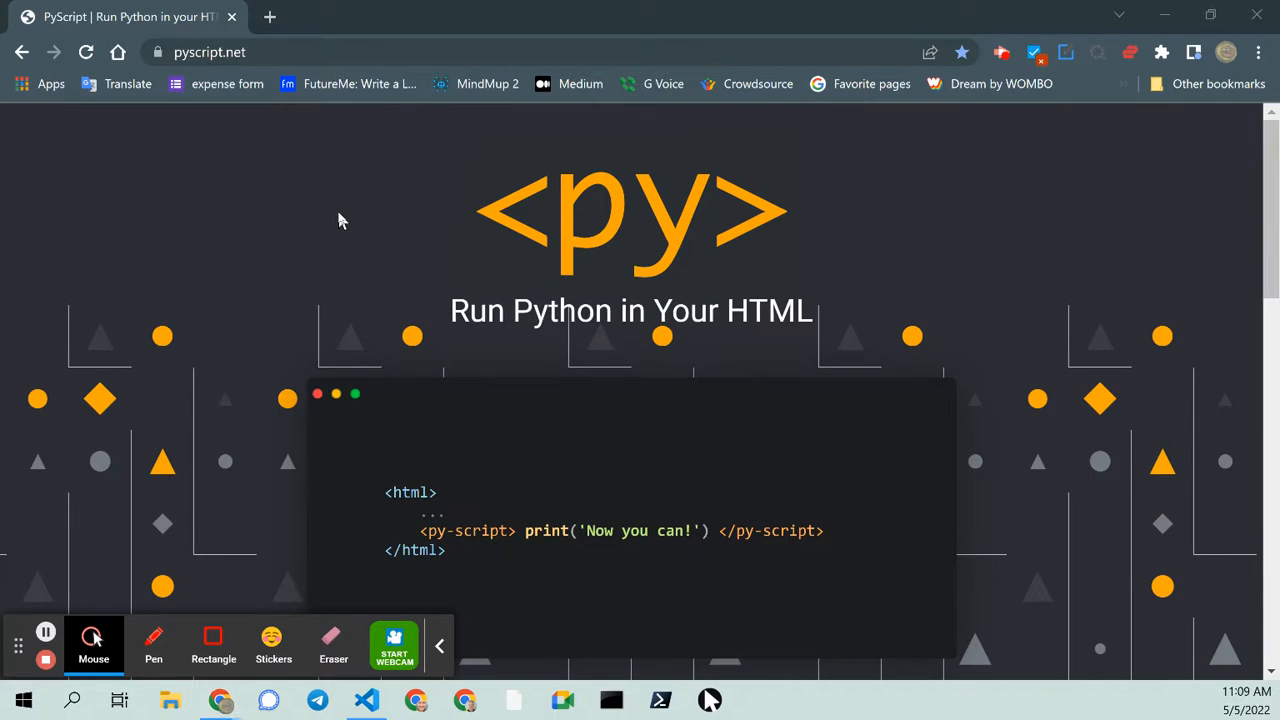
click(366, 699)
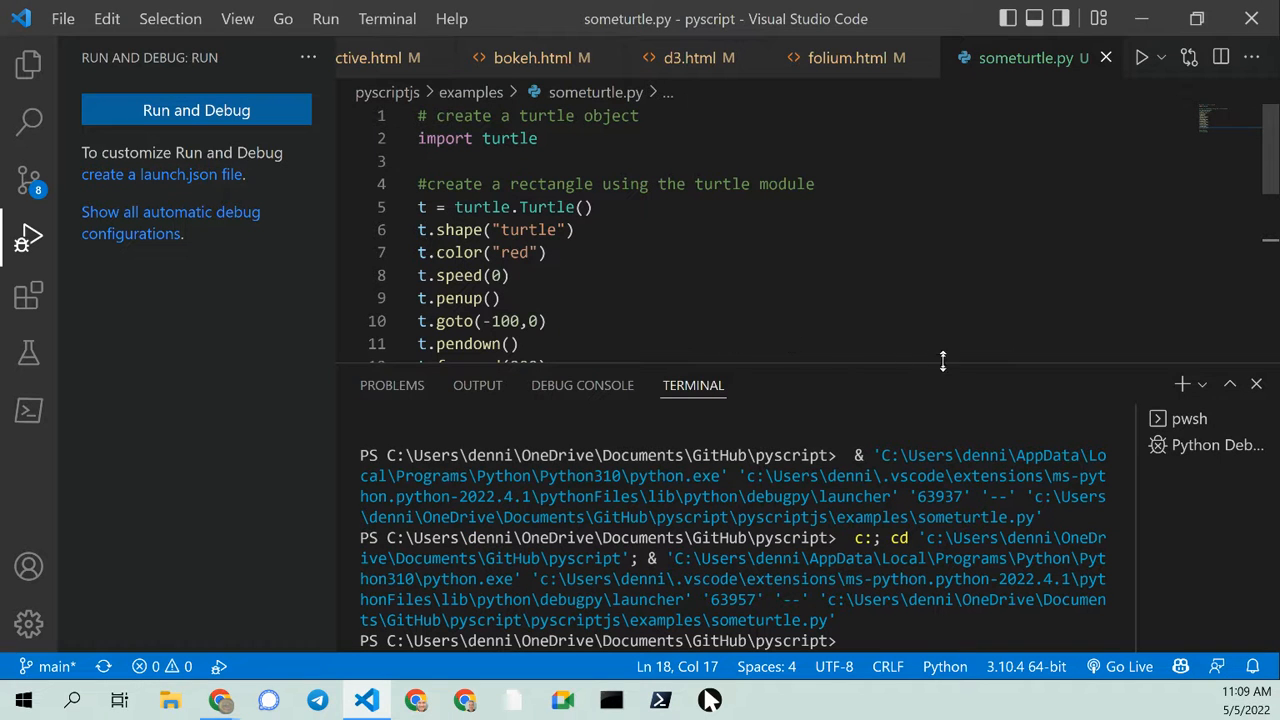
mouse_move(941, 324)
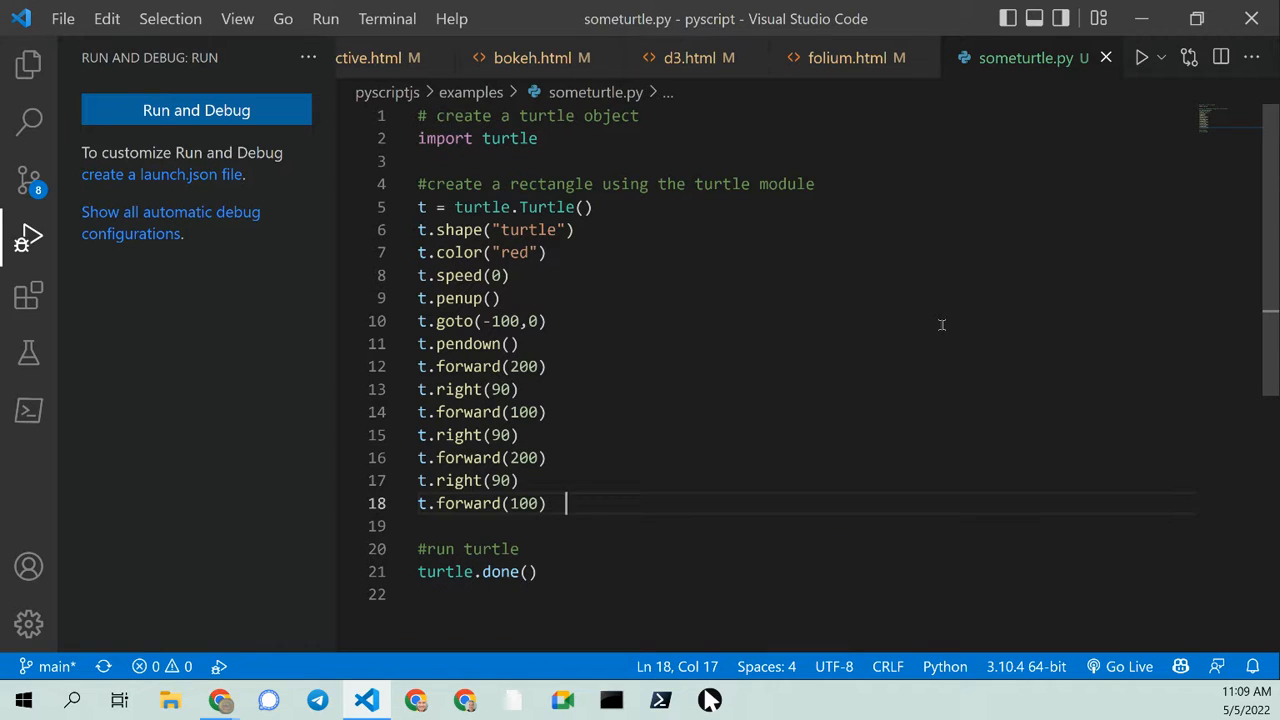
click(28, 237)
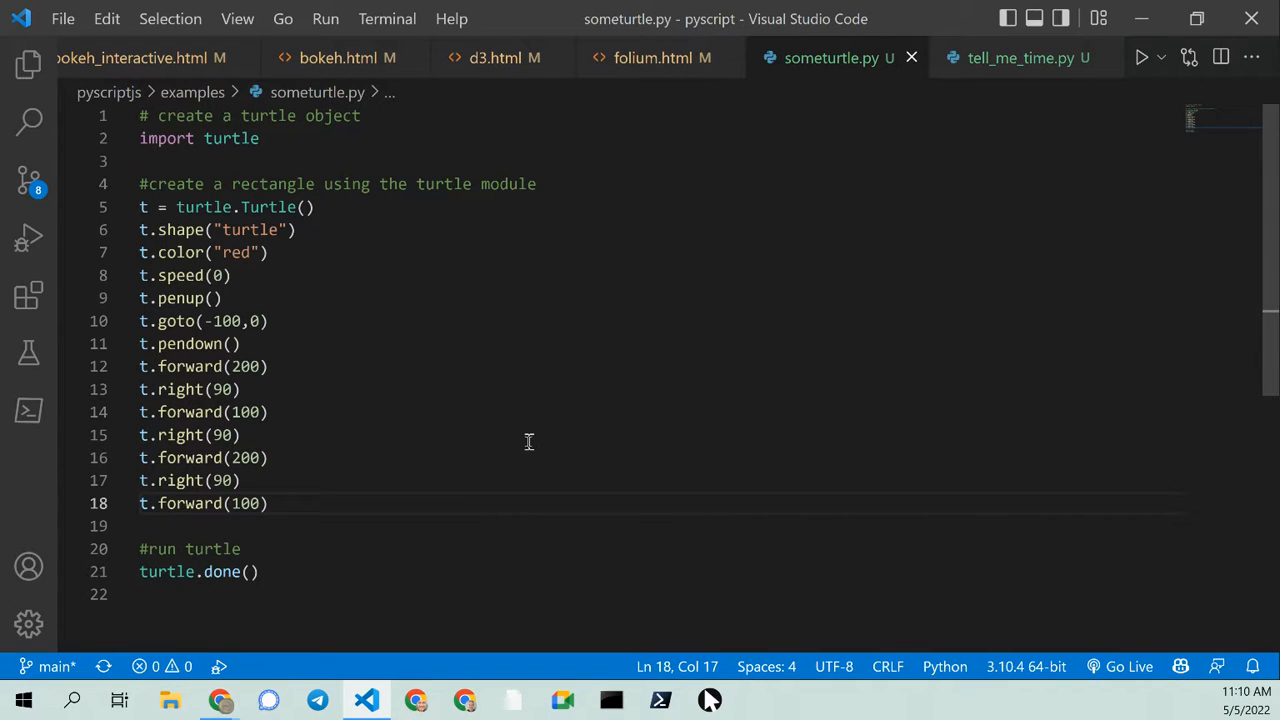
mouse_move(528, 437)
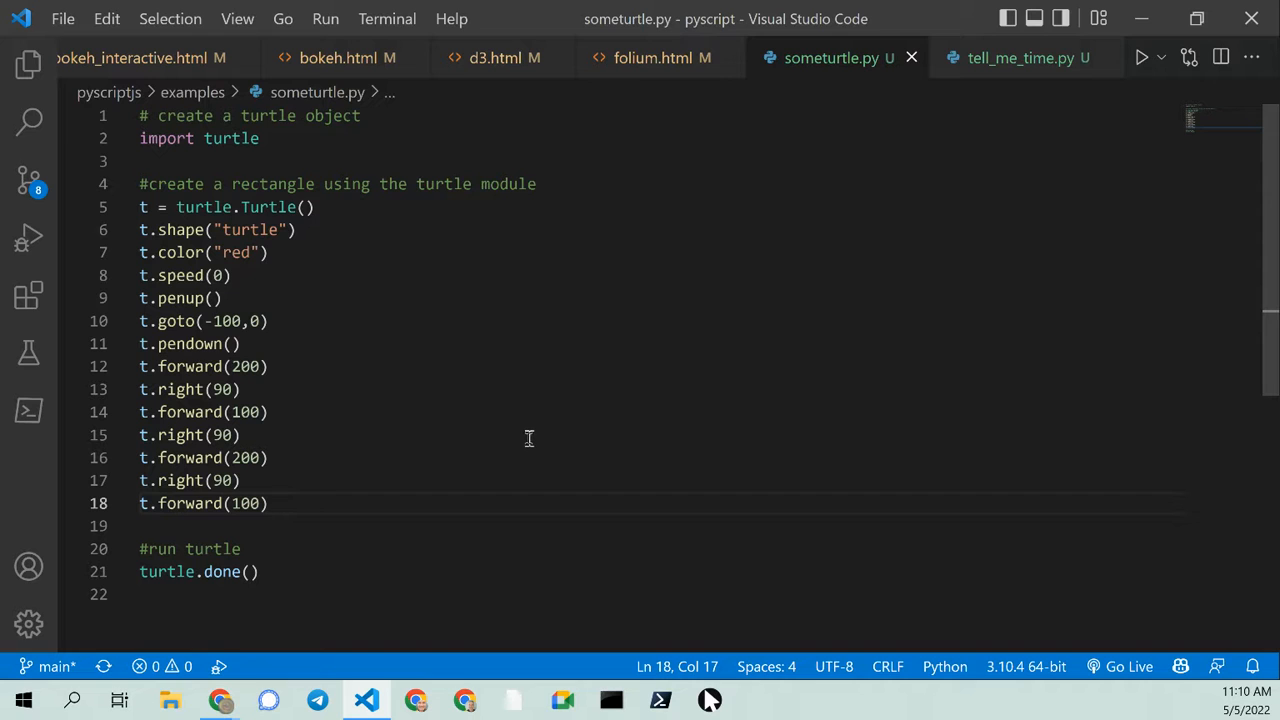
click(1141, 57)
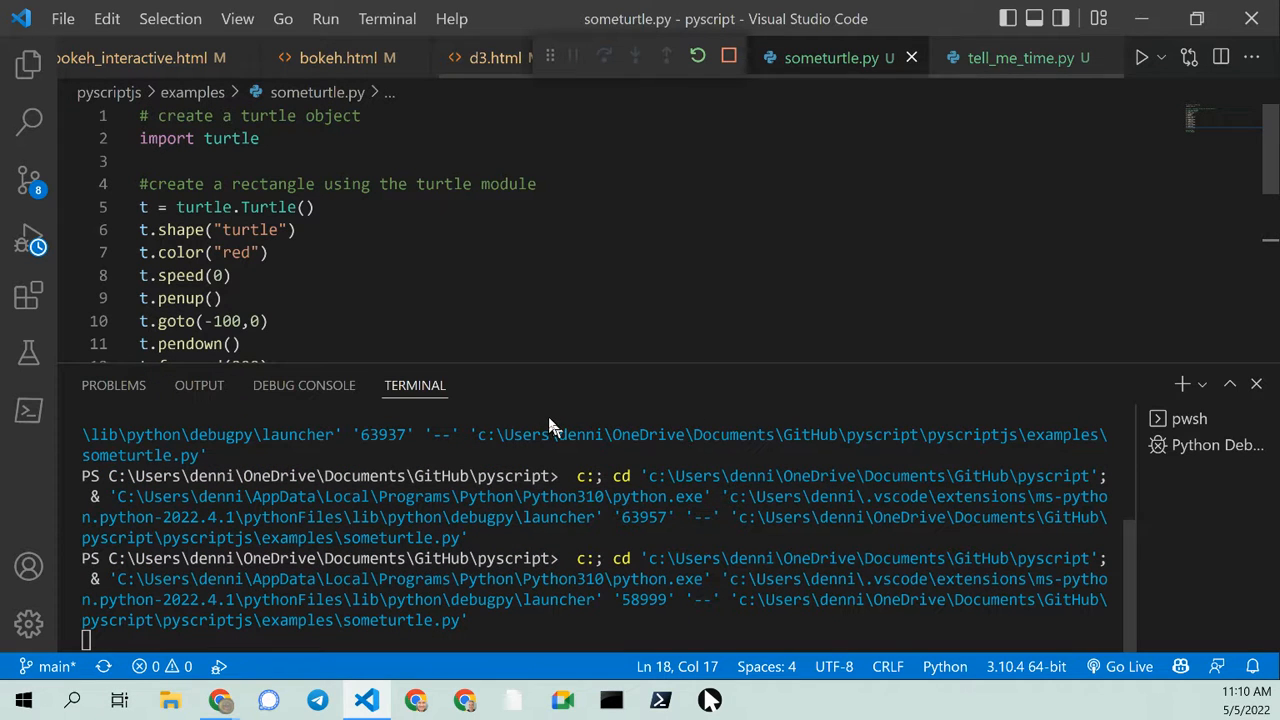
Let the turtle draw the red rectangle, then close the Python Turtle Graphics window
click(1141, 57)
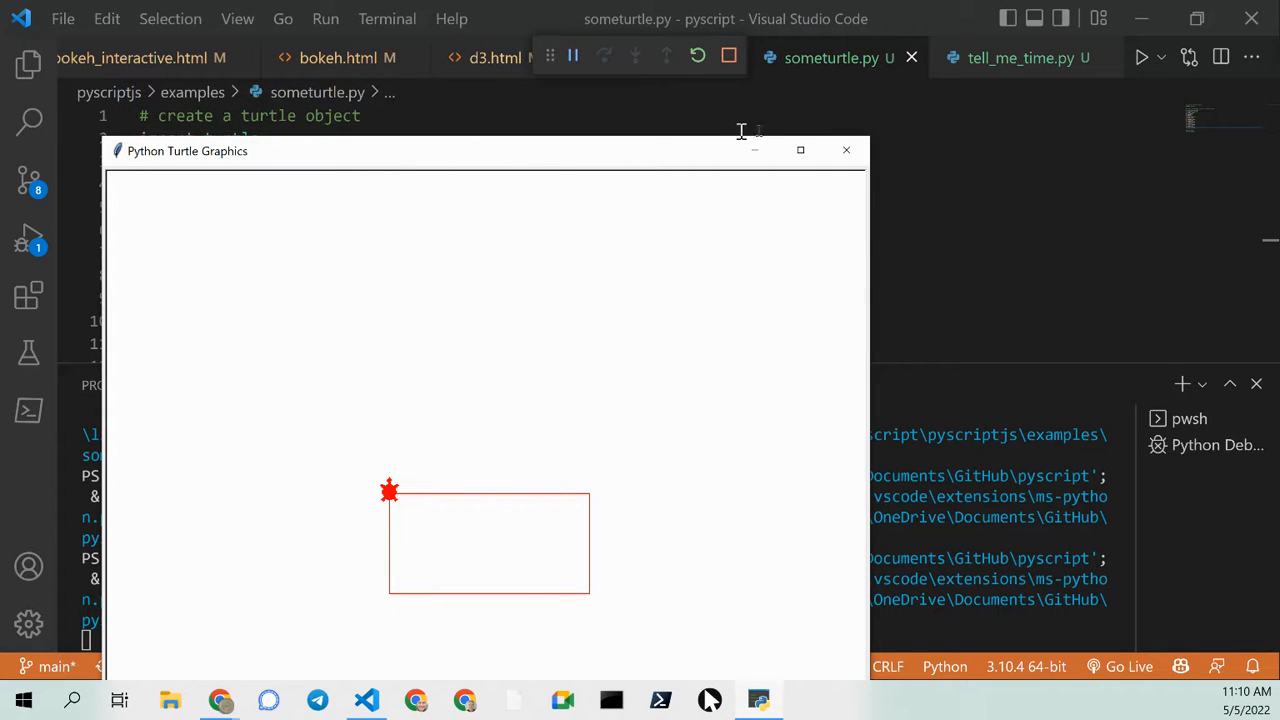
mouse_move(846, 150)
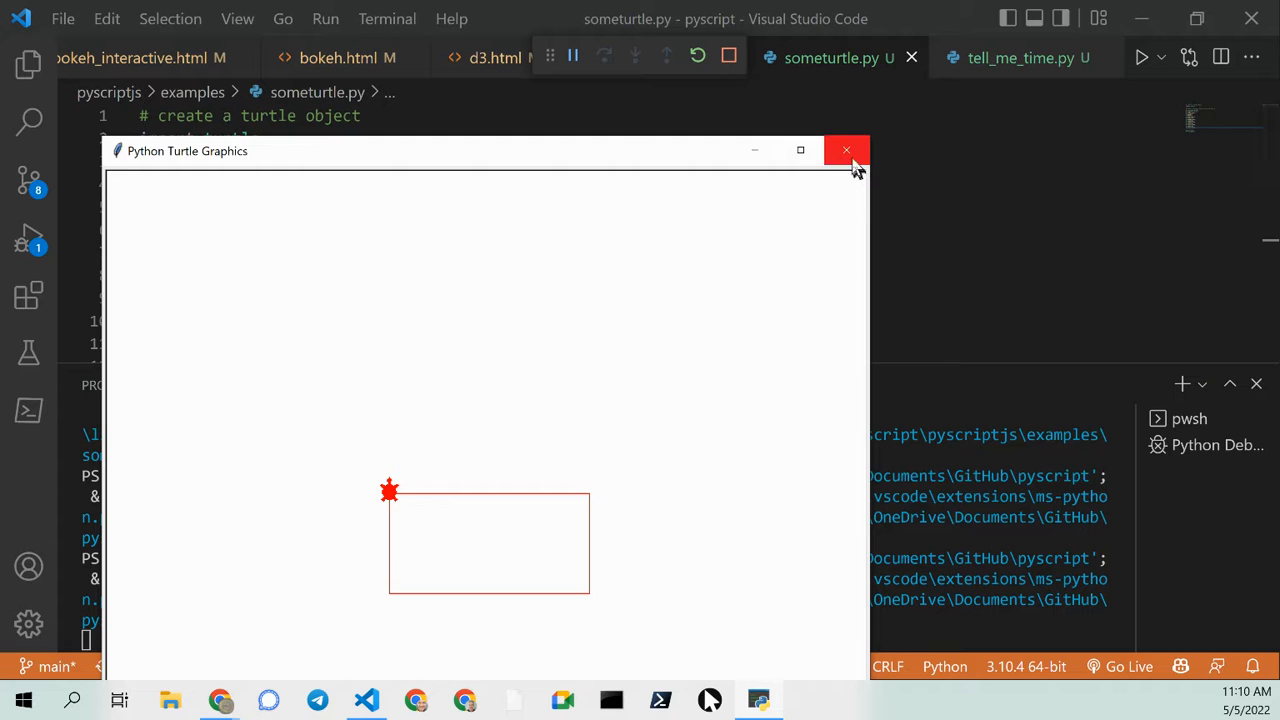
click(847, 150)
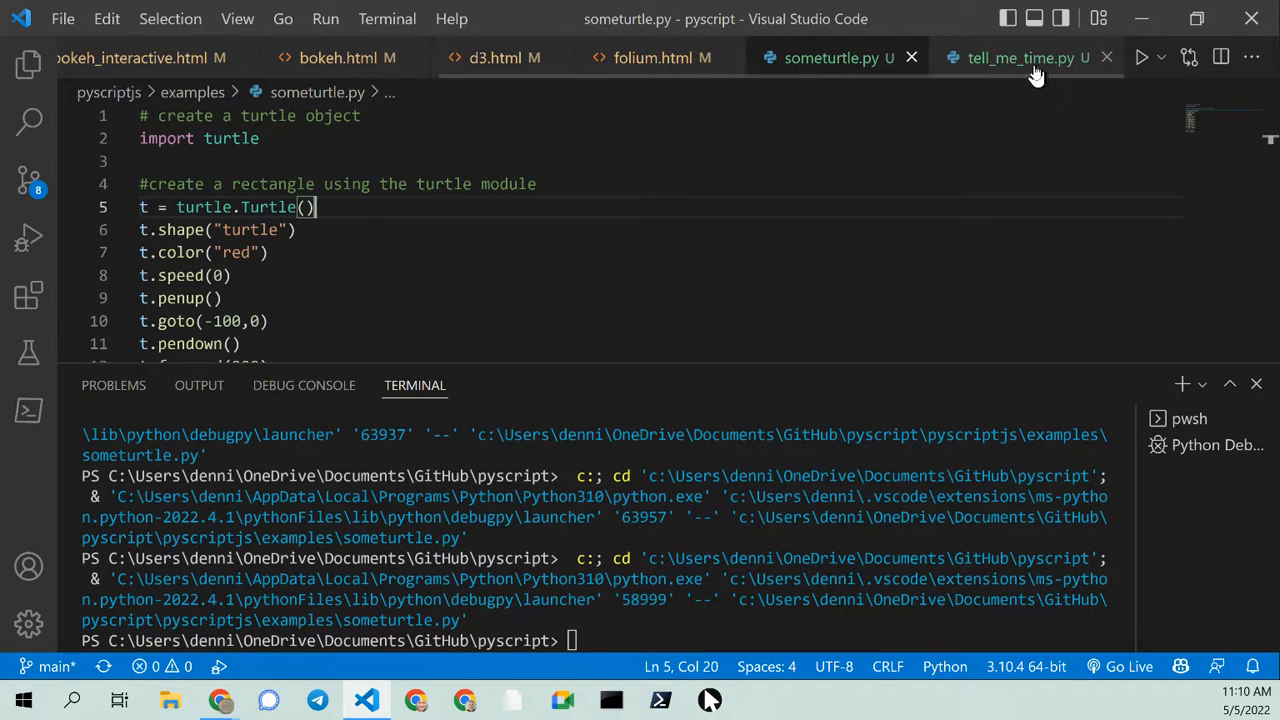
Close tell_me_time.py, d3.html and another unneeded HTML tab
click(1020, 57)
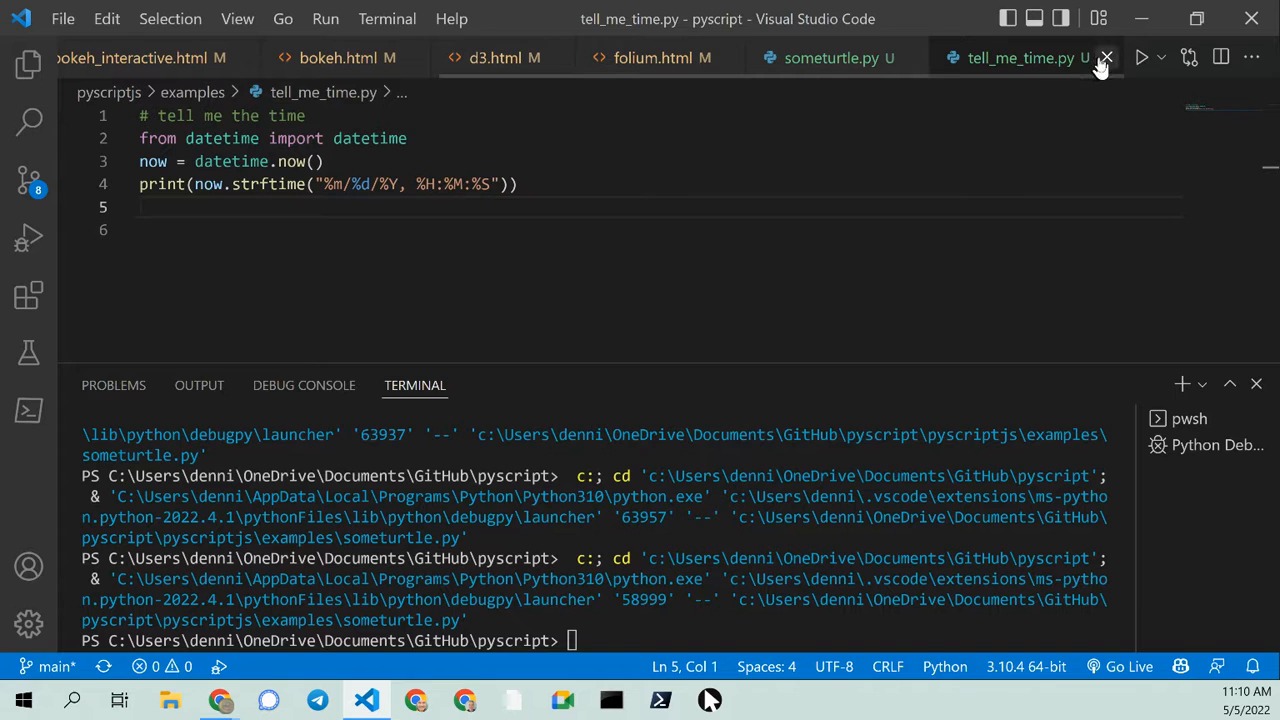
click(1106, 57)
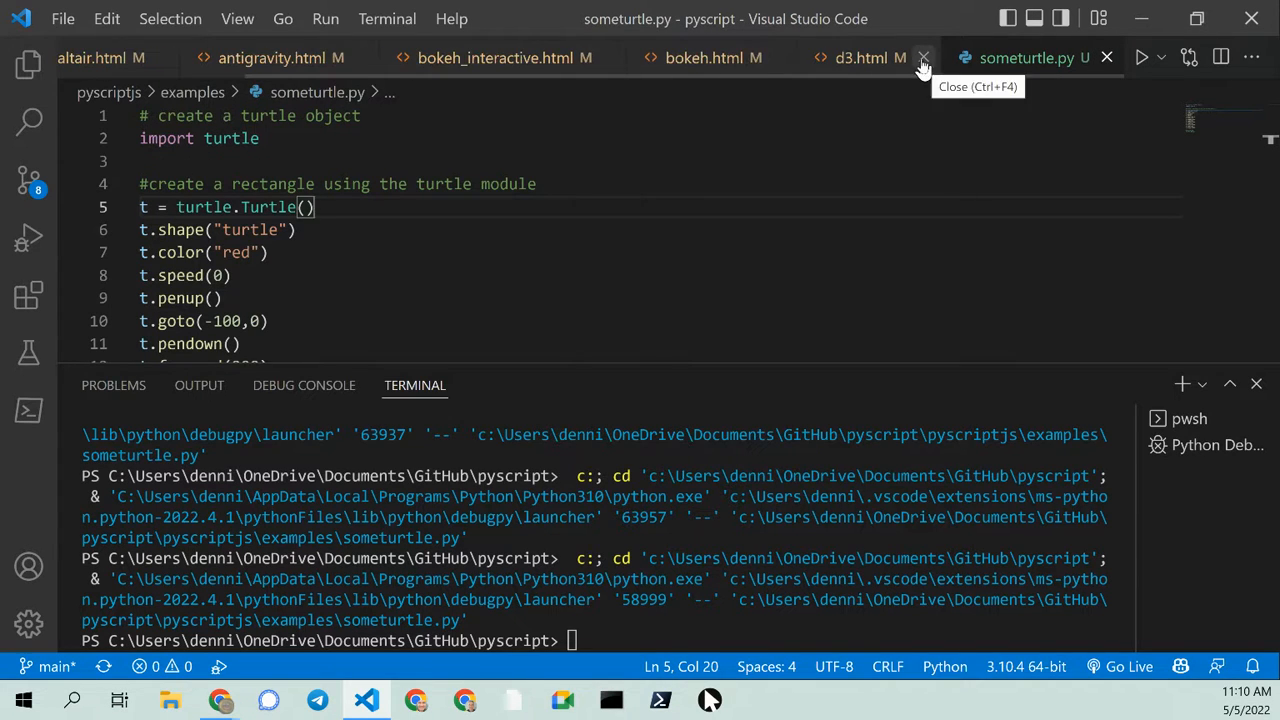
click(923, 57)
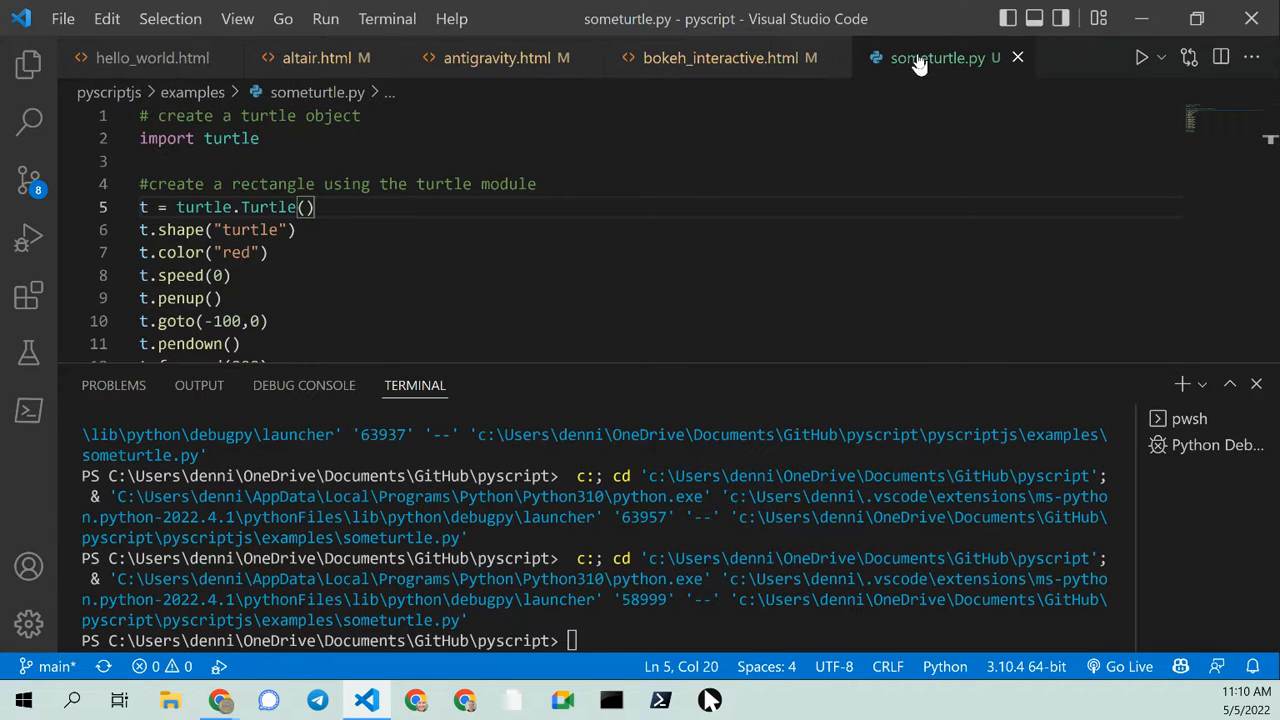
click(817, 57)
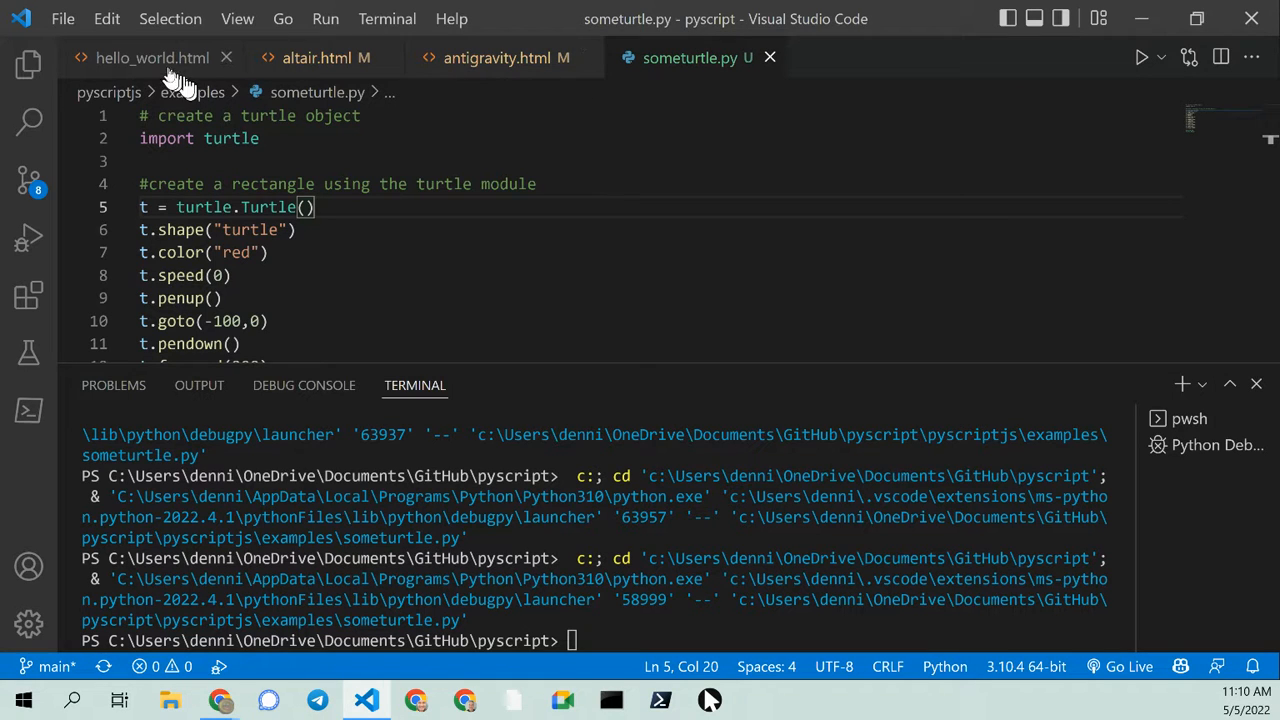
Compare altair.html's pyscript.net links with hello_world.html's head links
click(150, 57)
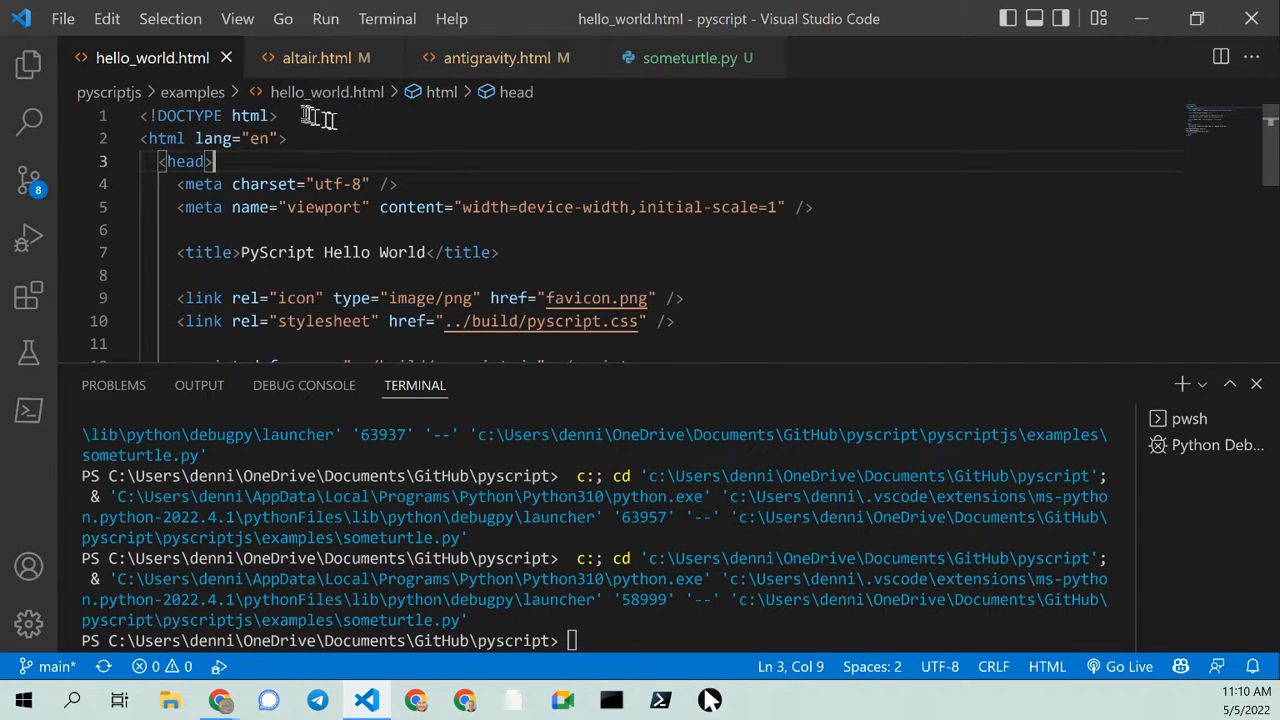
click(316, 57)
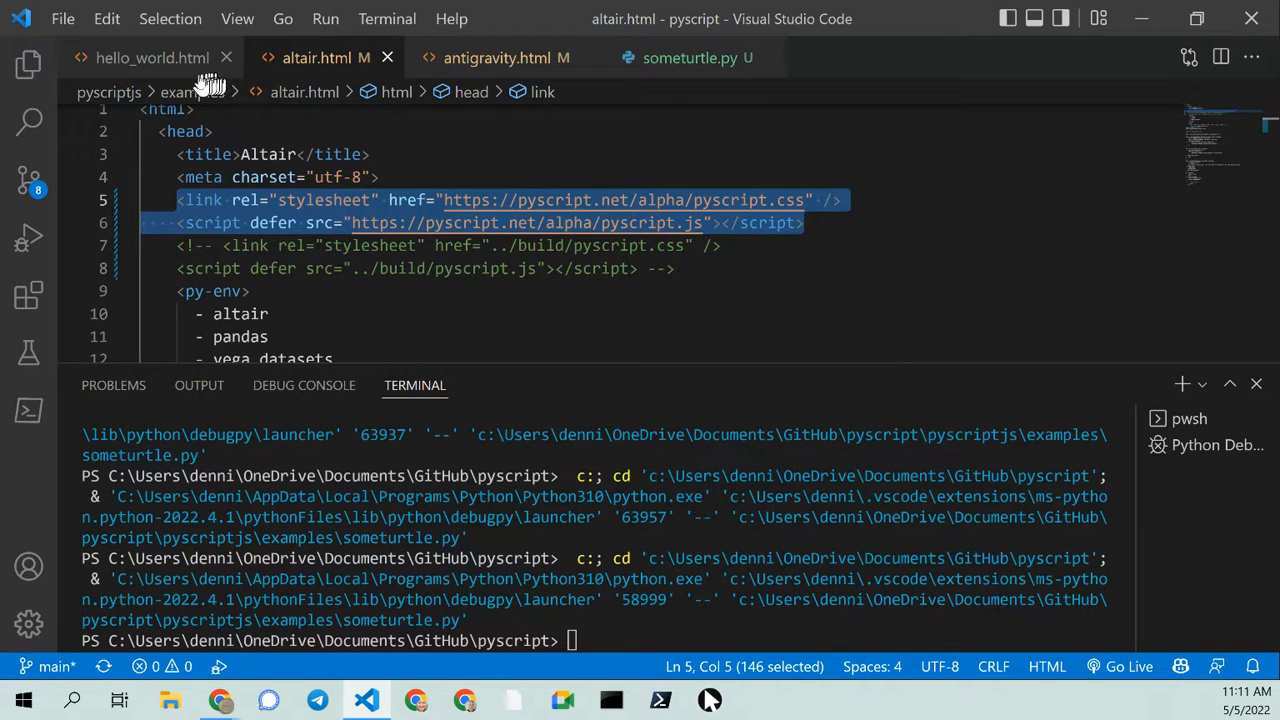
click(151, 57)
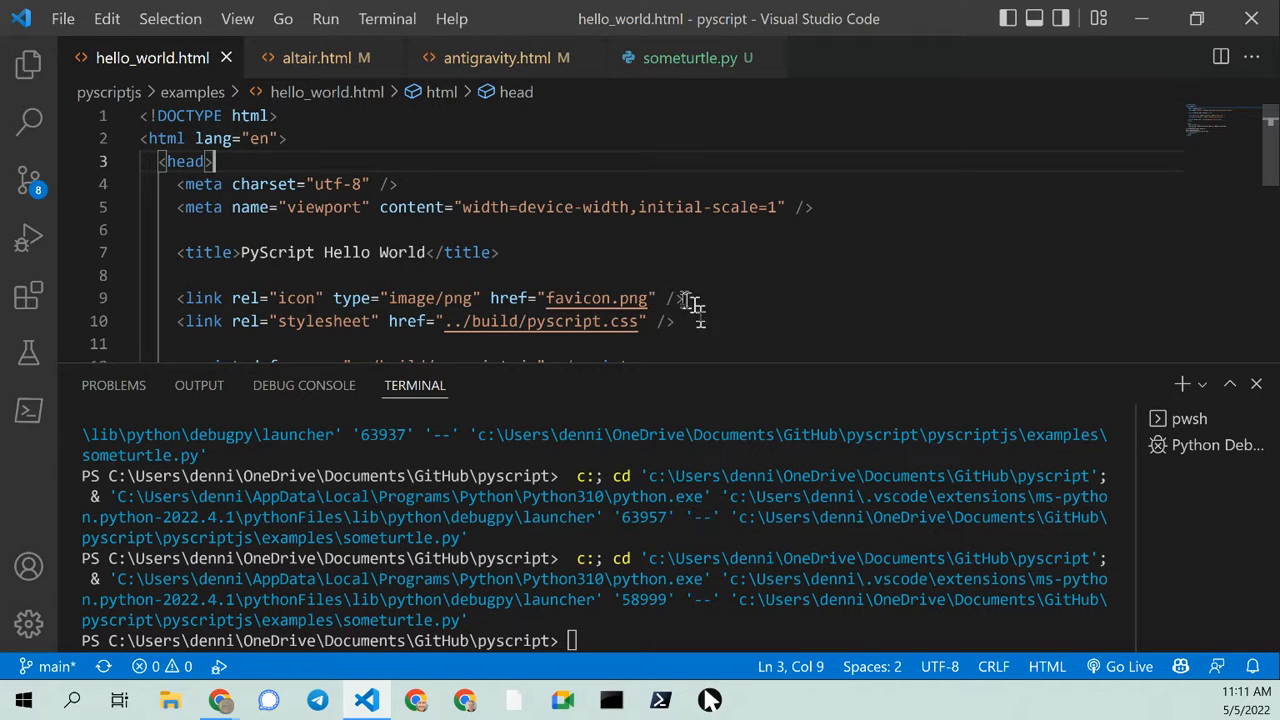
scroll(down, 3)
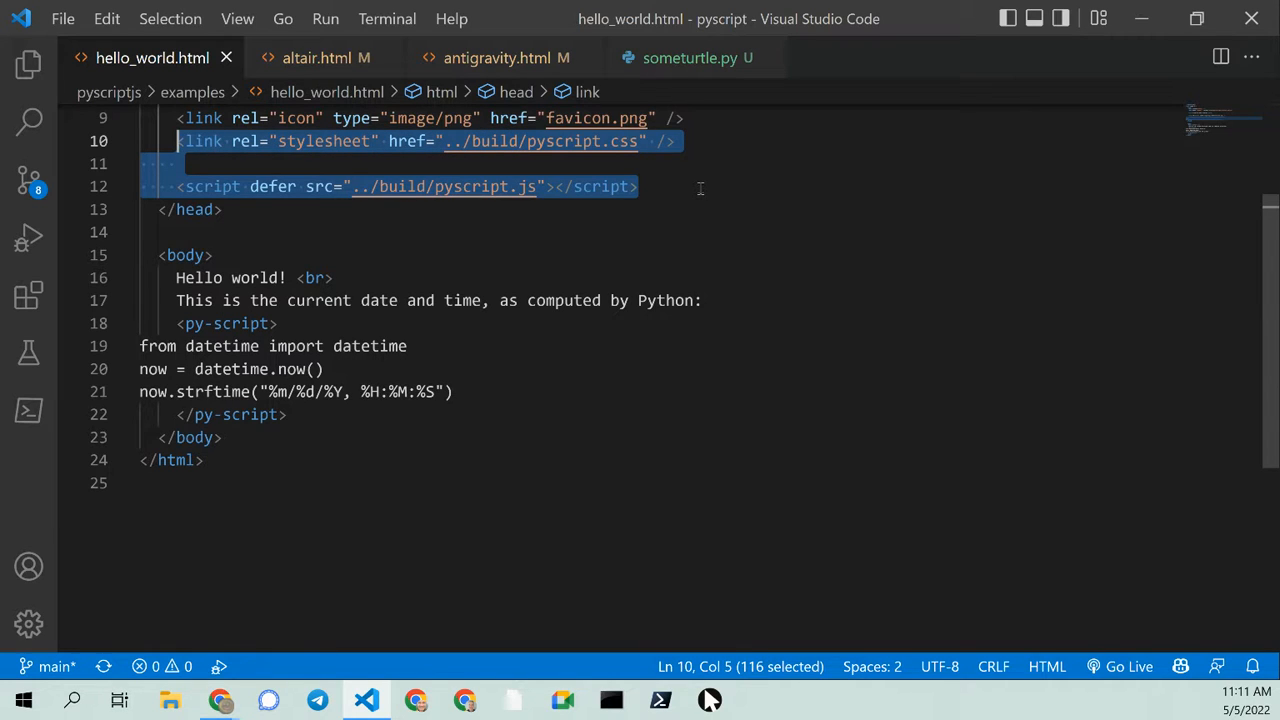
Comment out hello_world.html's local PyScript css and js lines
key(Ctrl+/)
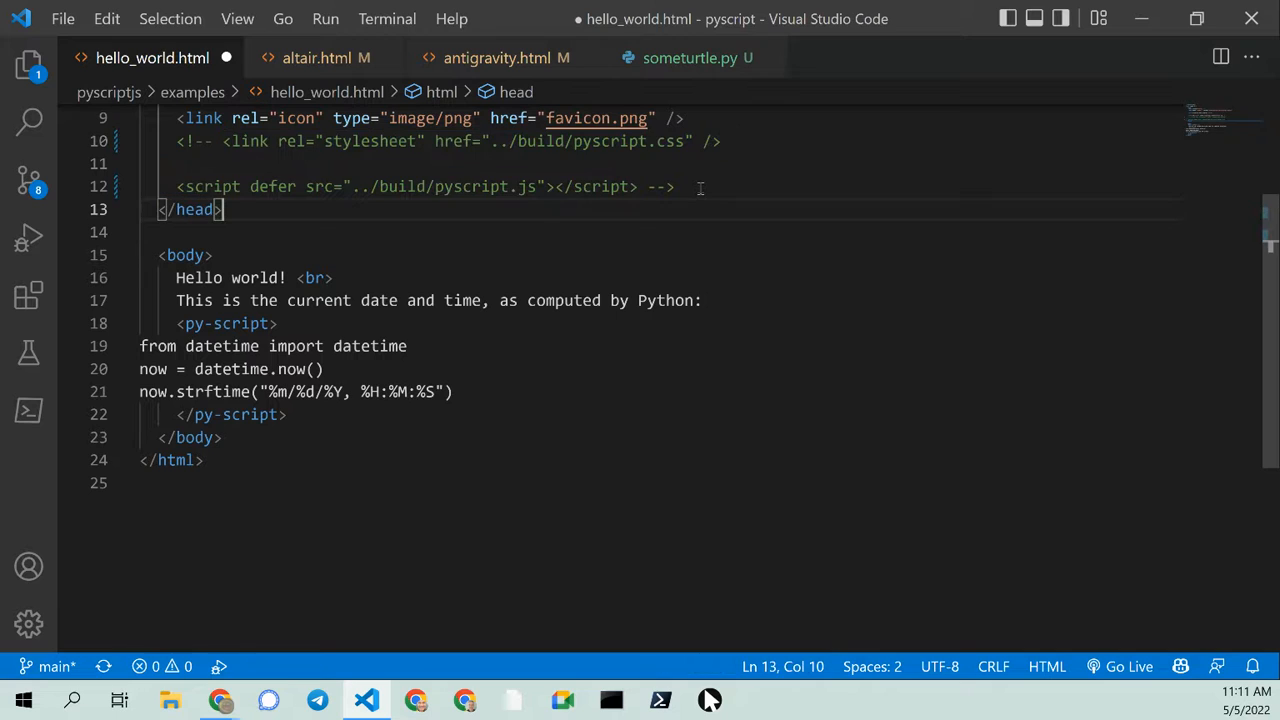
click(178, 209)
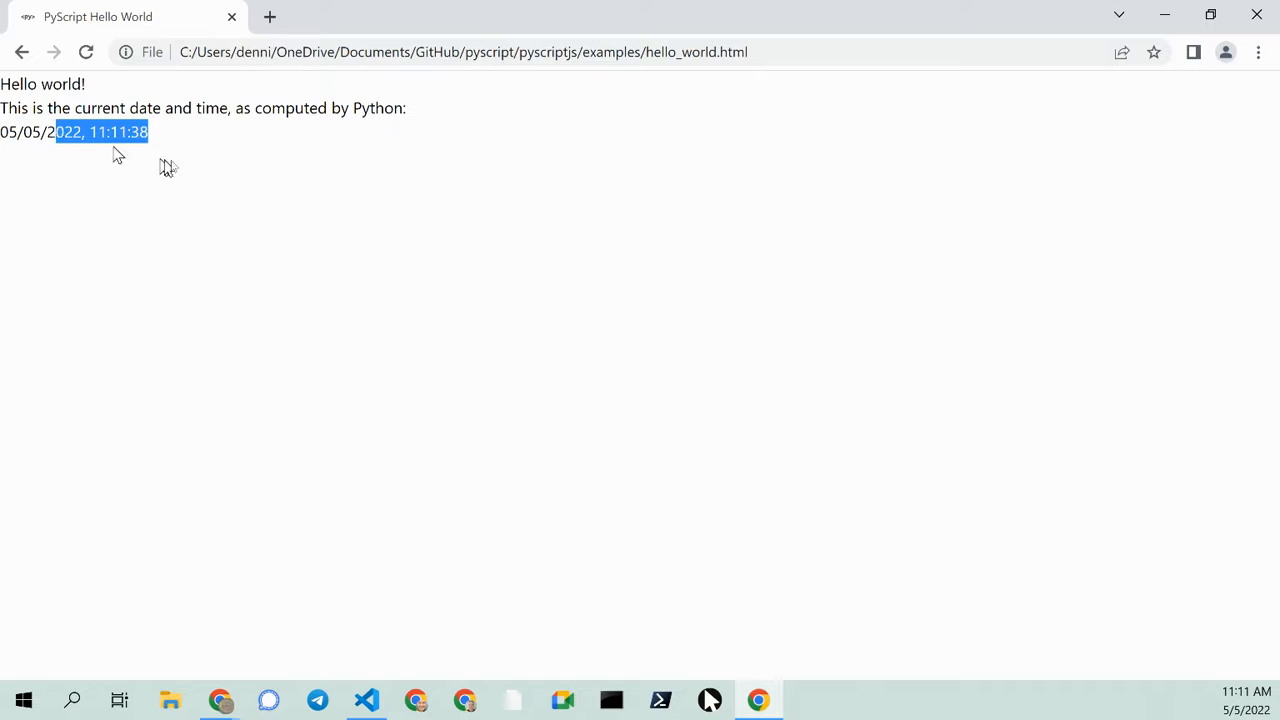
mouse_move(488, 150)
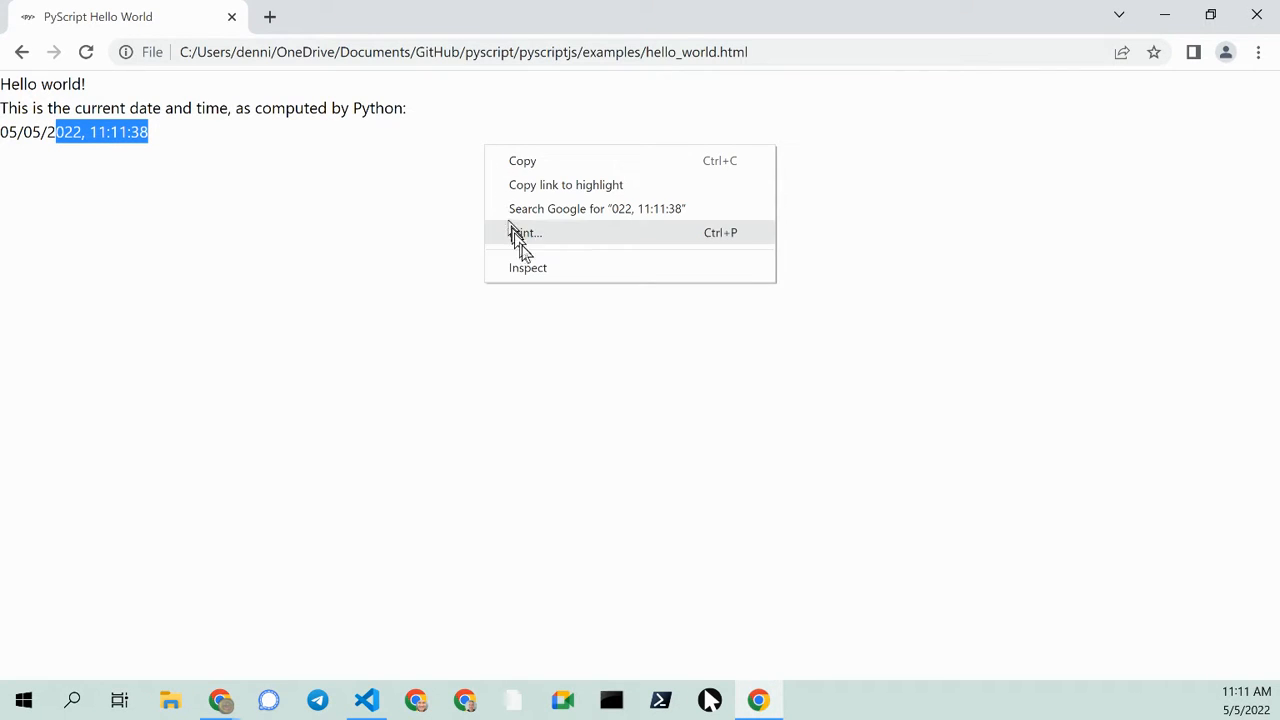
Inspect the page and expand the py-script node showing the date-time div
click(527, 267)
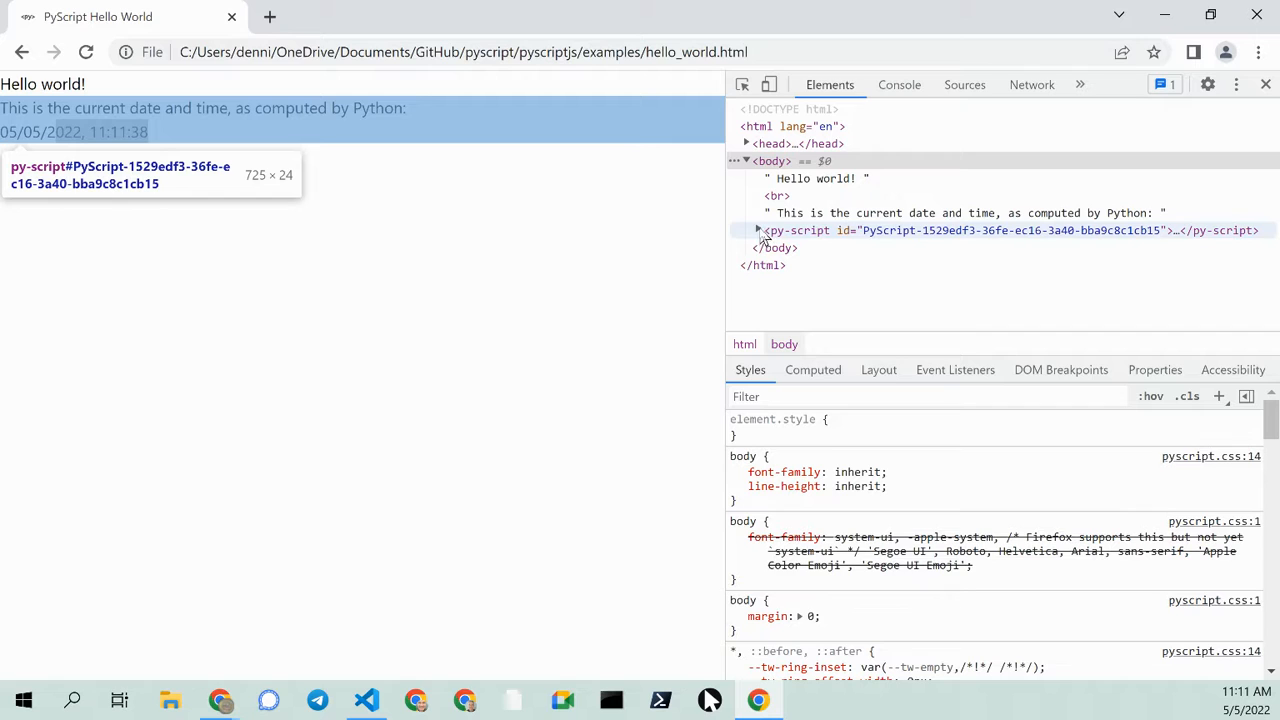
click(758, 230)
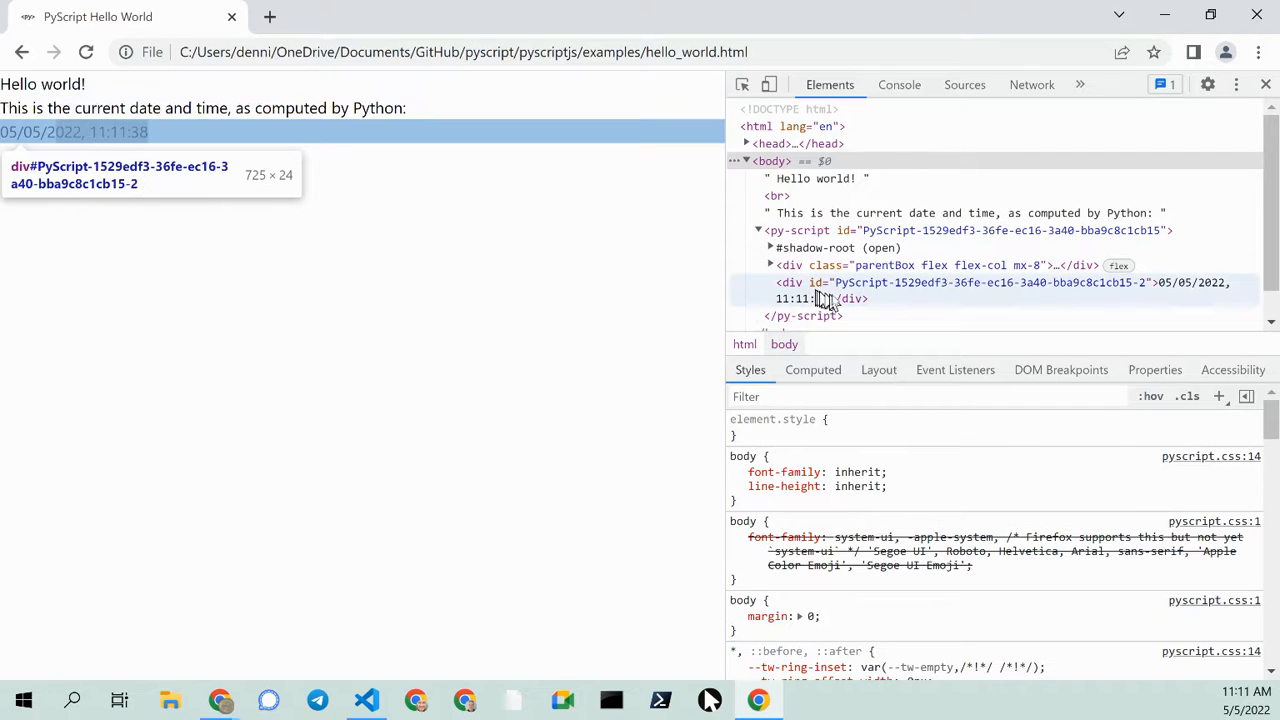
mouse_move(915, 290)
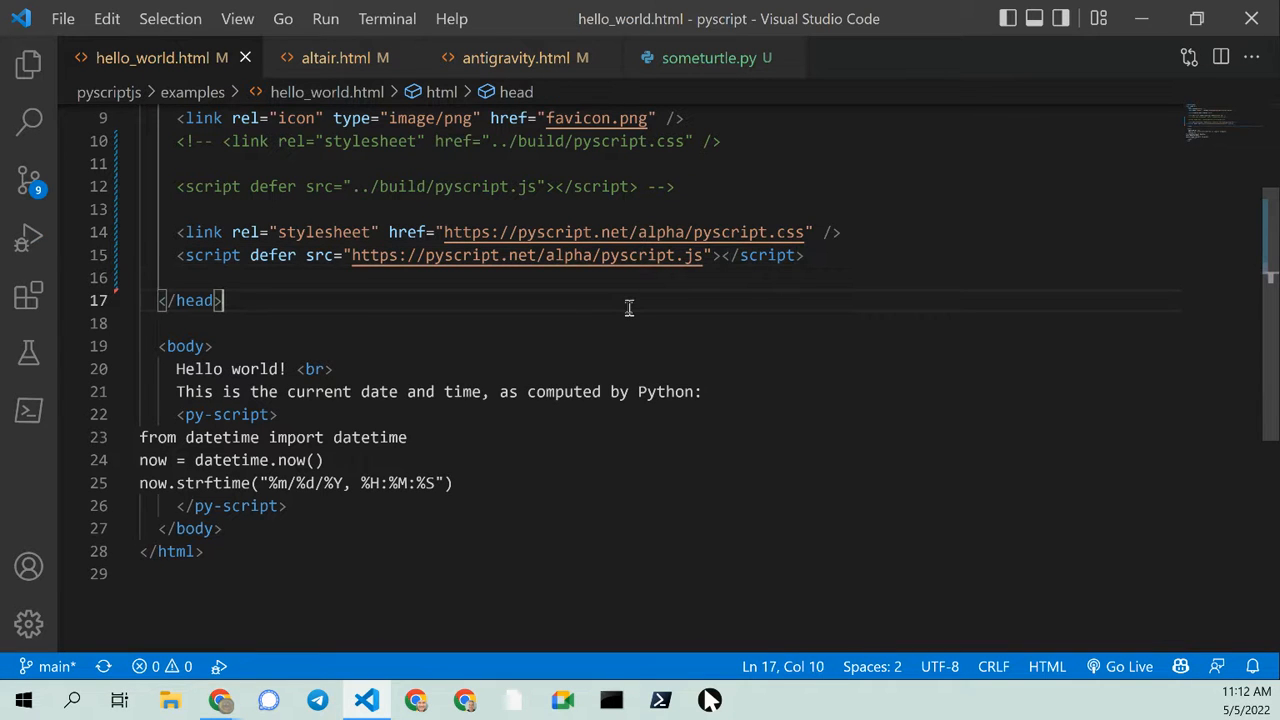
Save the page as turle_hello_world.html
key(ctrl+shift+s)
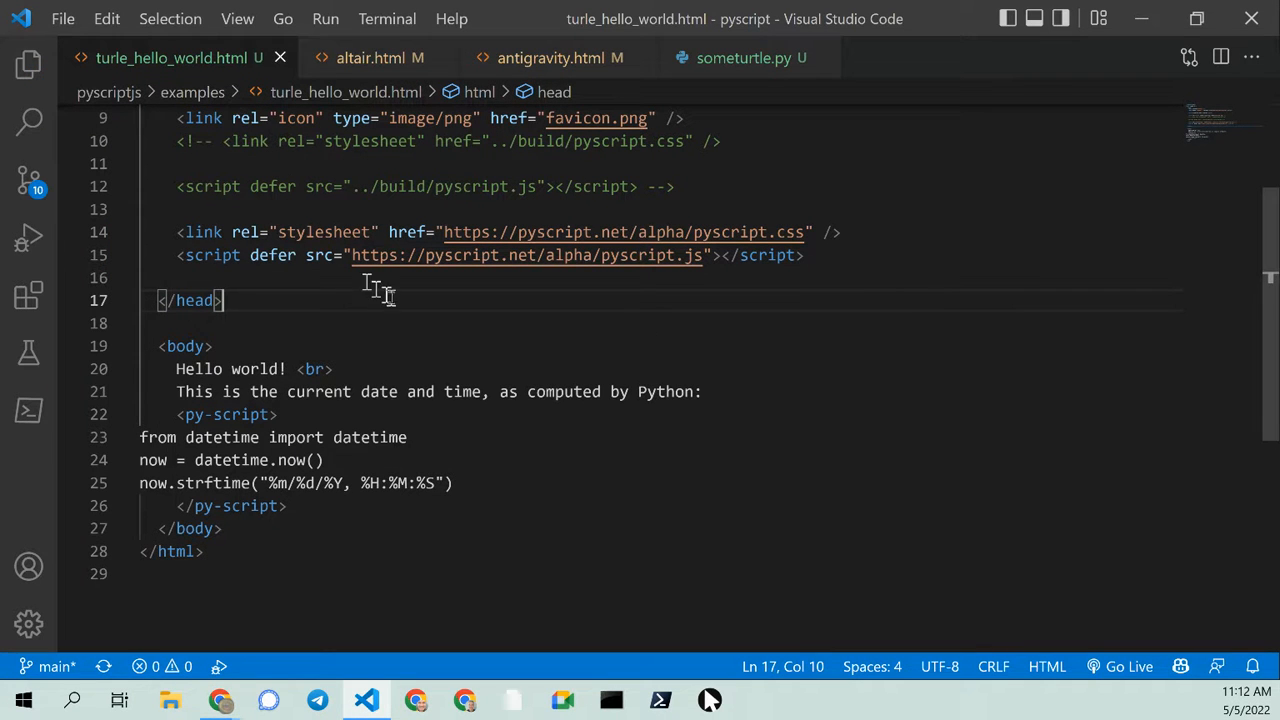
mouse_move(390, 370)
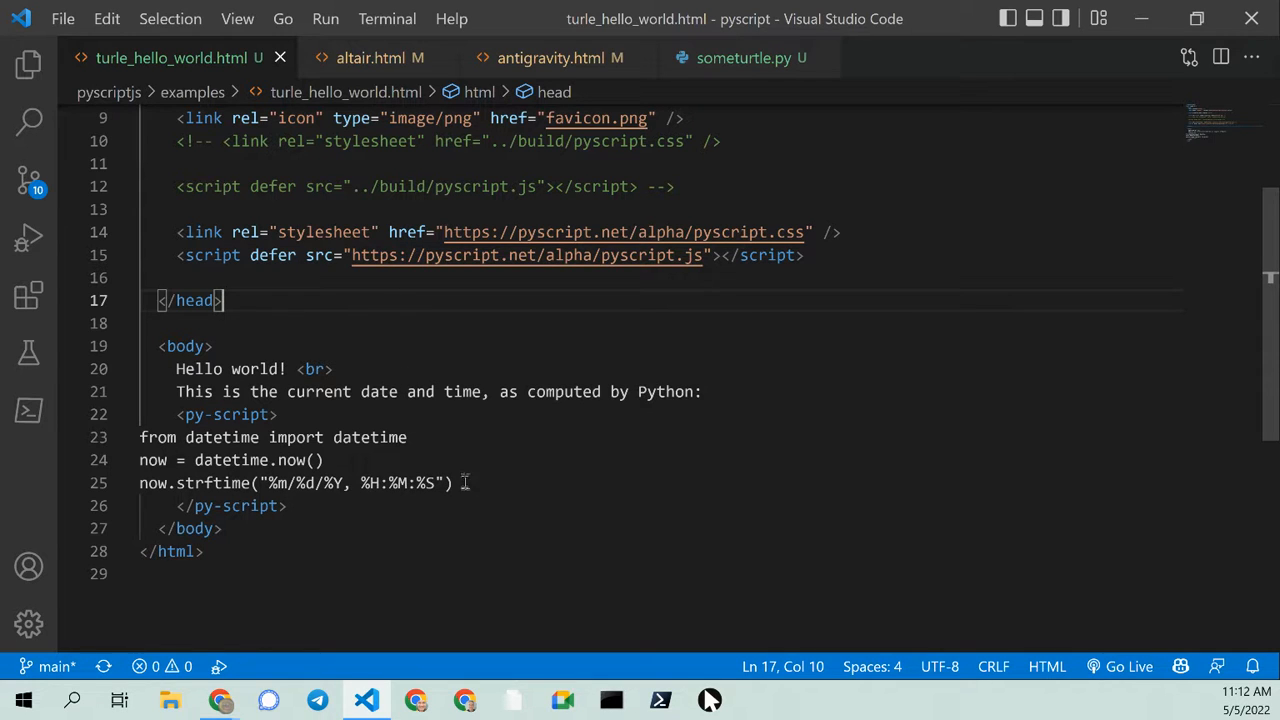
Delete the date-time Python code and select all of someturtle.py
drag(140, 460, 452, 483)
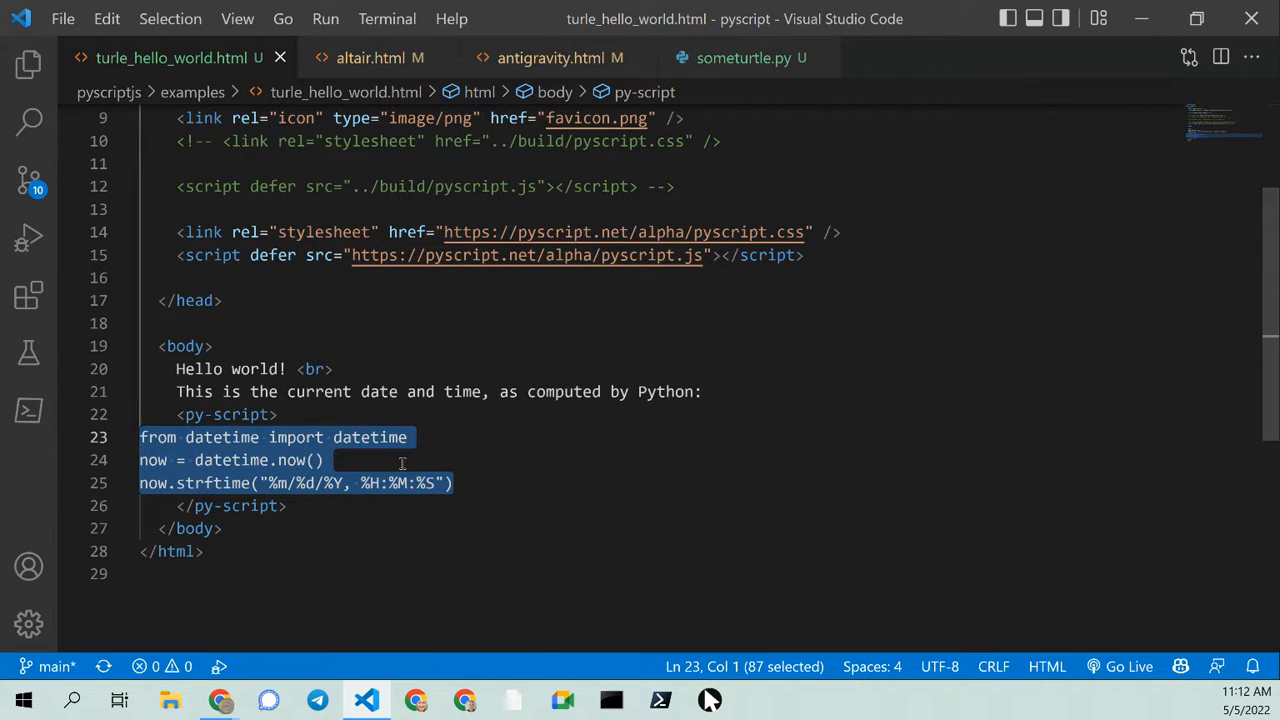
key(Delete)
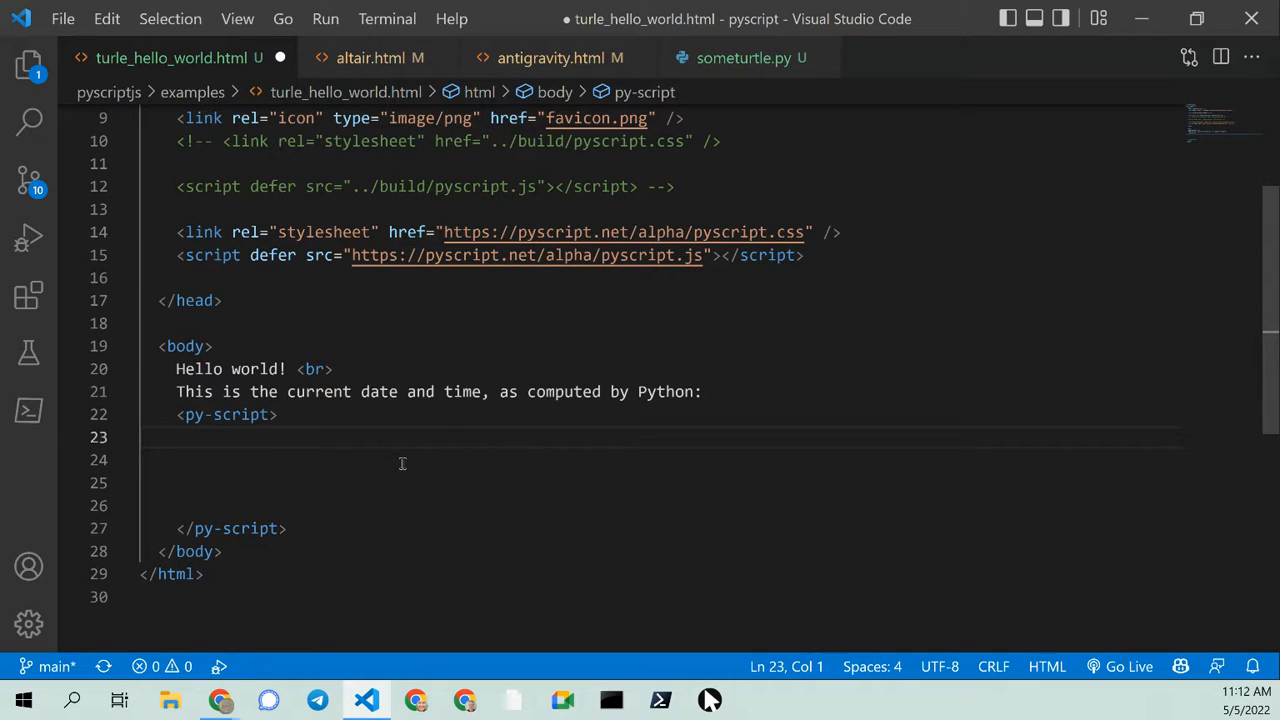
mouse_move(710, 70)
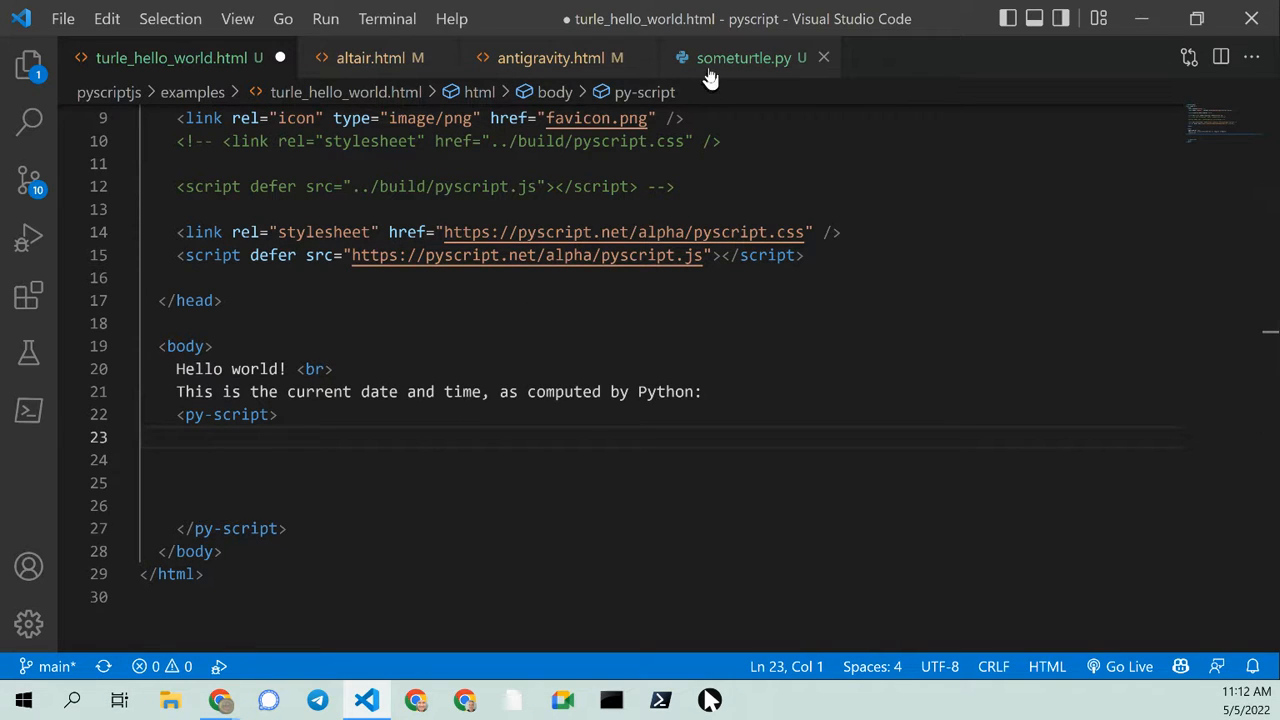
click(744, 57)
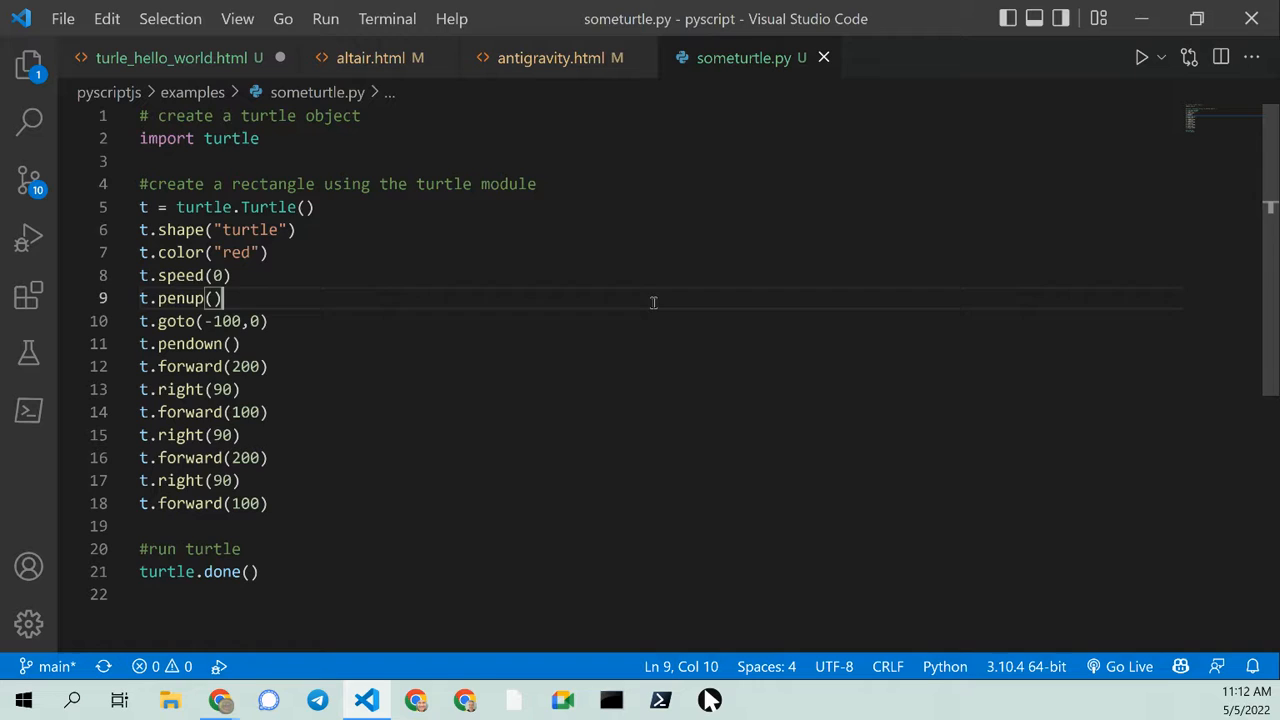
key(ctrl+a)
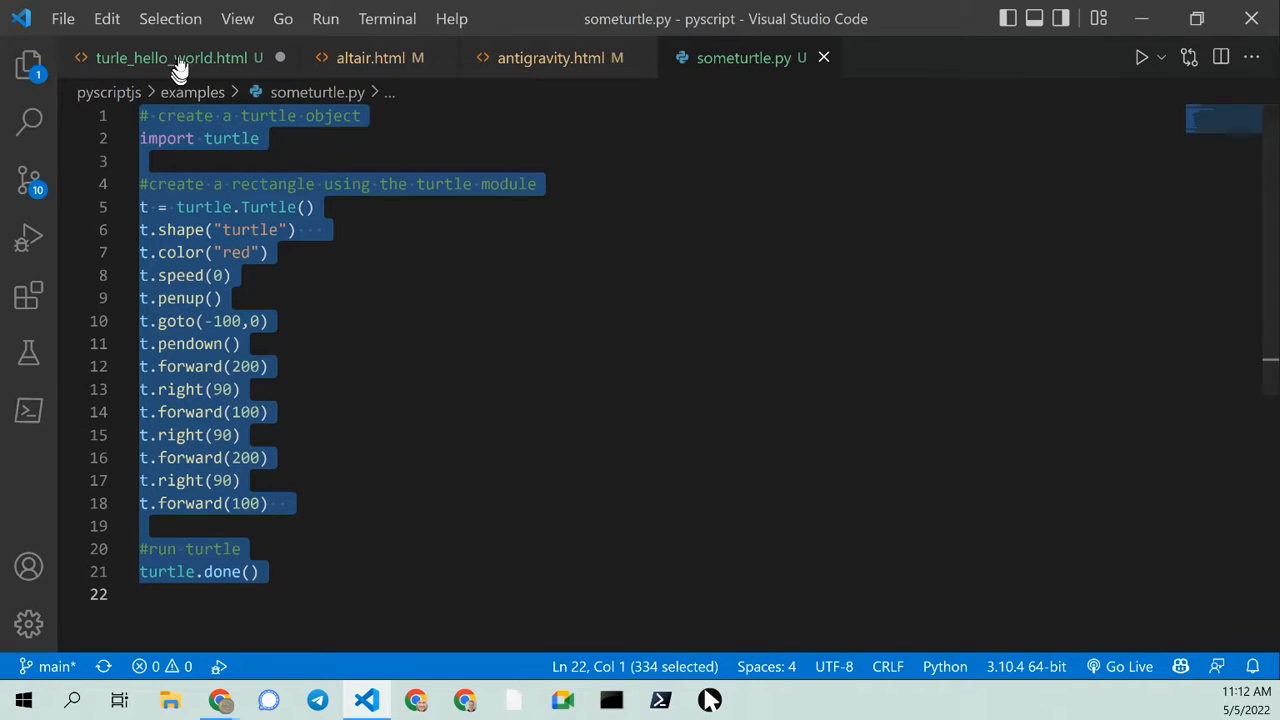
Select the turtle code pasted into turle_hello_world.html's py-script block
click(170, 57)
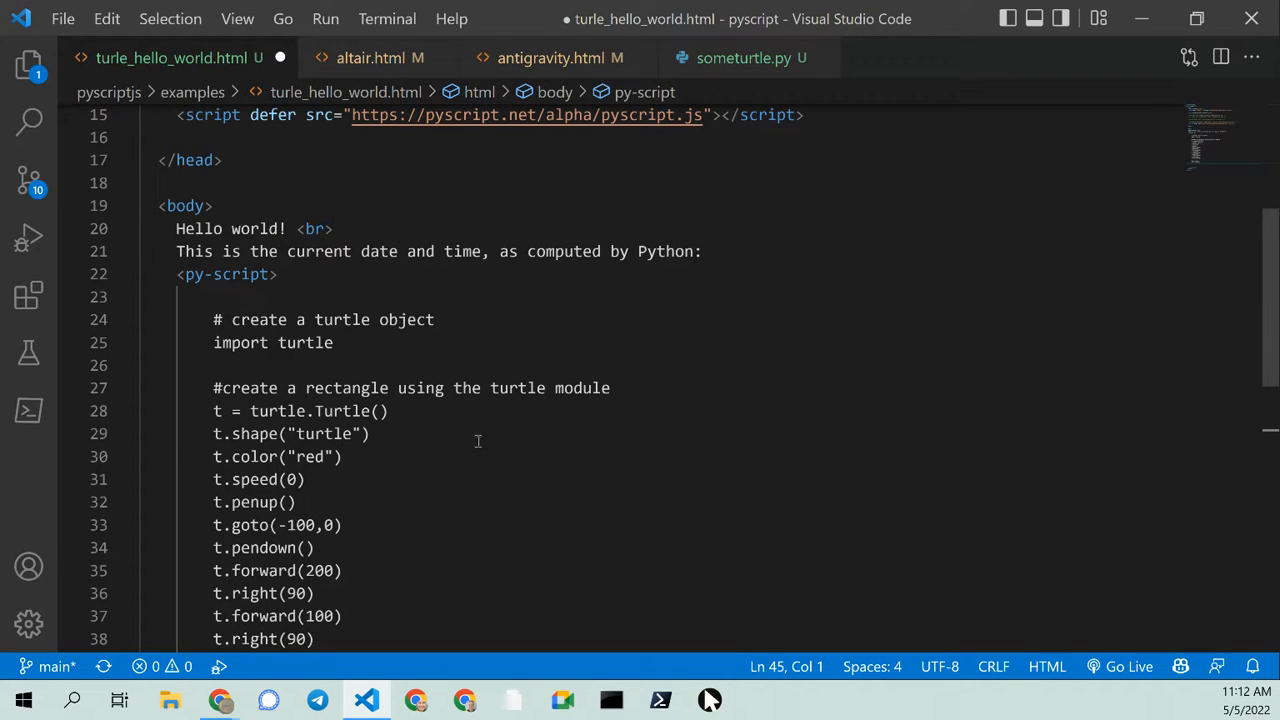
click(398, 319)
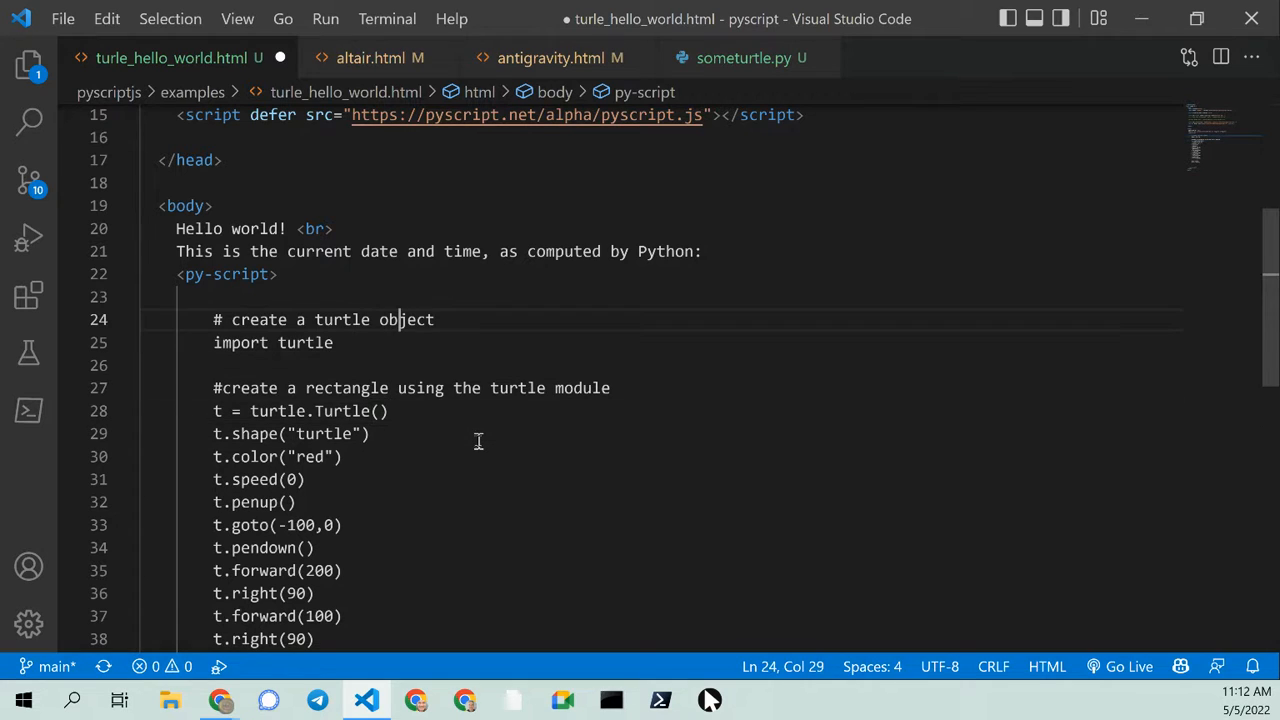
drag(398, 319, 318, 618)
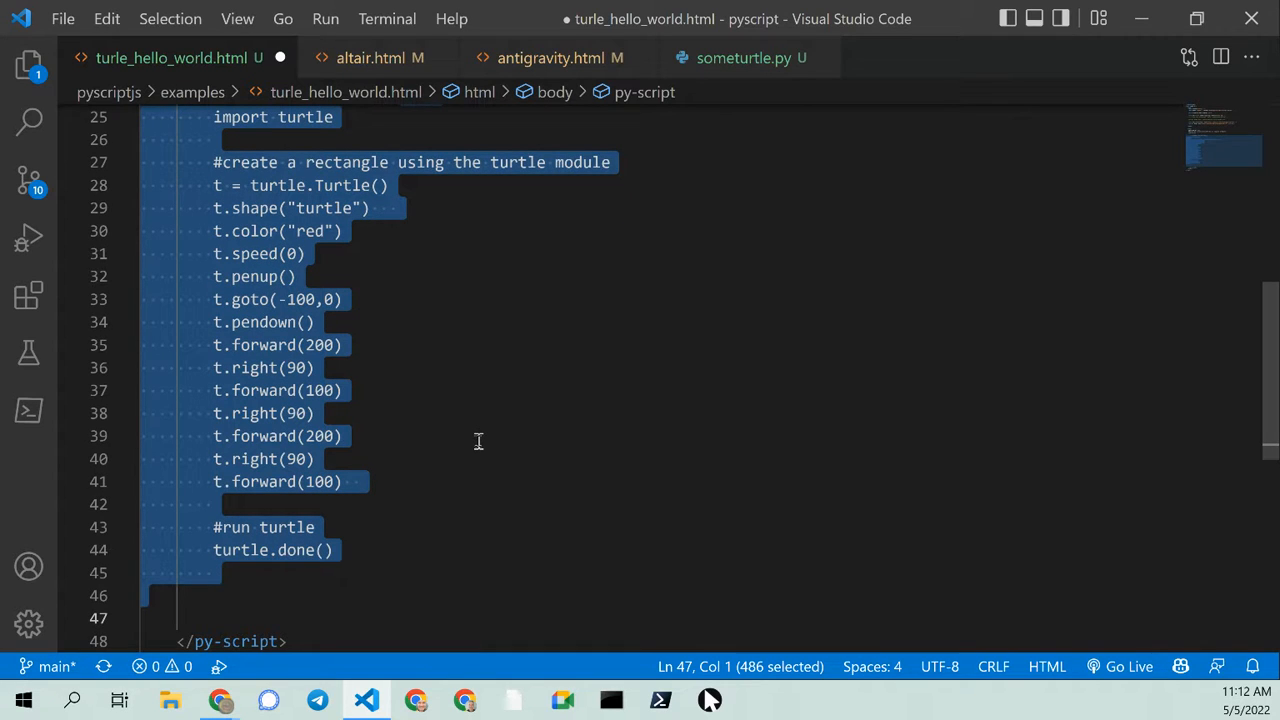
Outdent the pasted turtle lines and delete the 'import turtle' line
key(Shift+Tab)
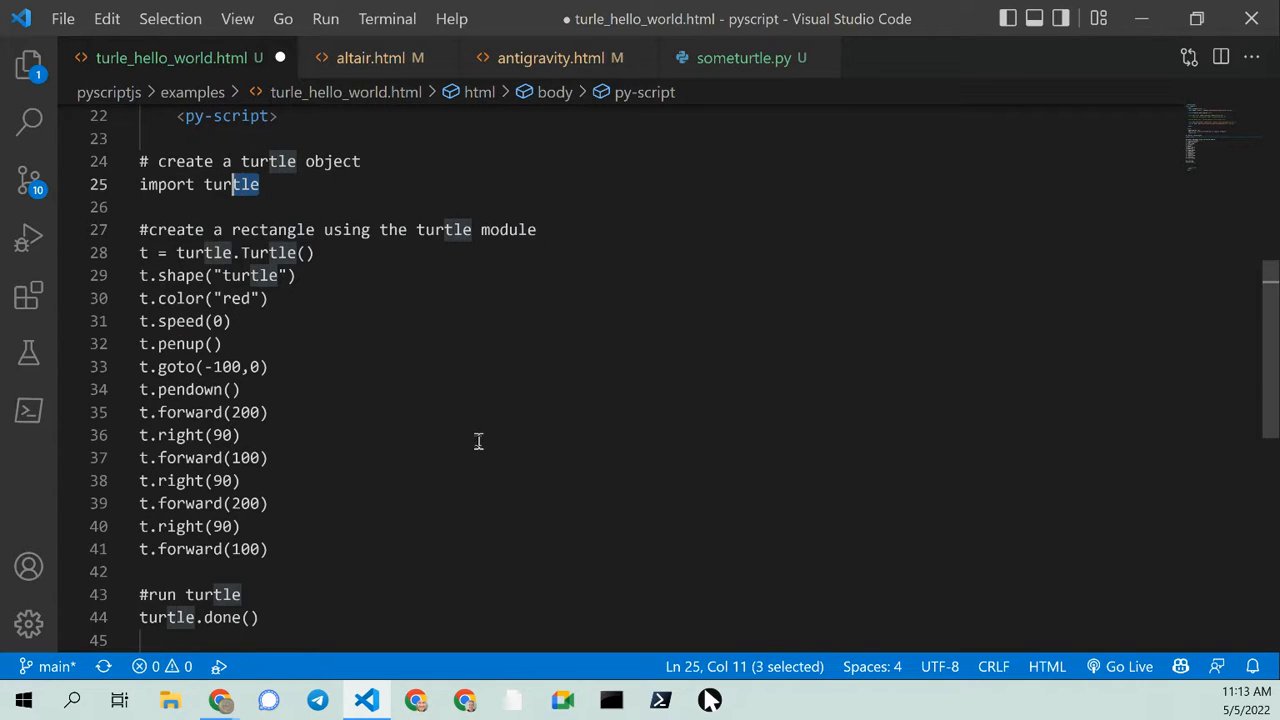
triple_click(199, 184)
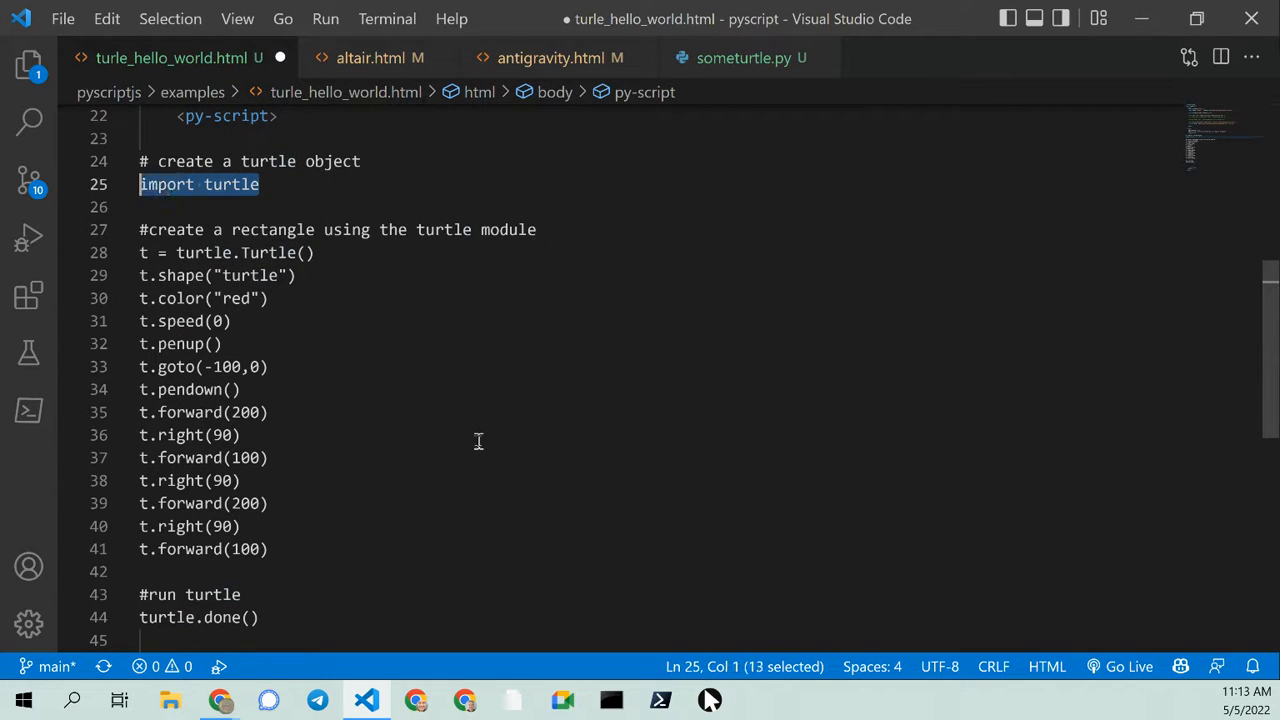
key(Delete)
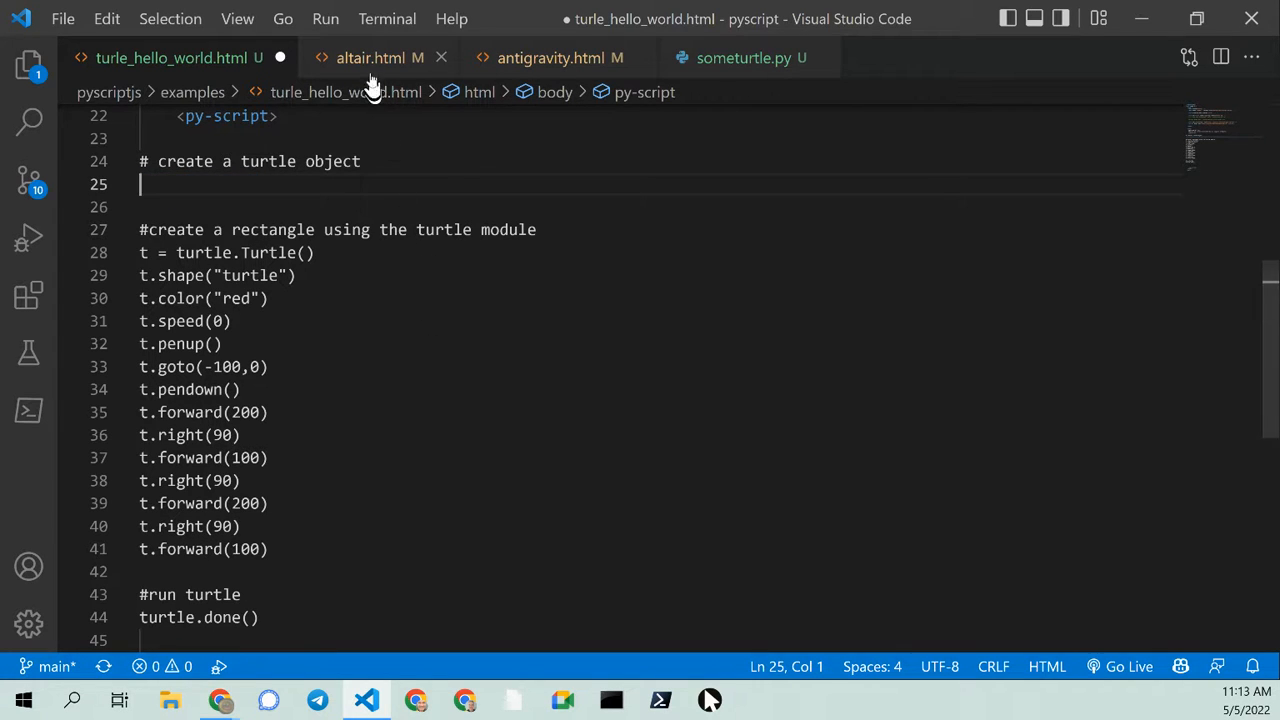
Copy altair.html's py-env block and go back to turle_hello_world.html
click(379, 57)
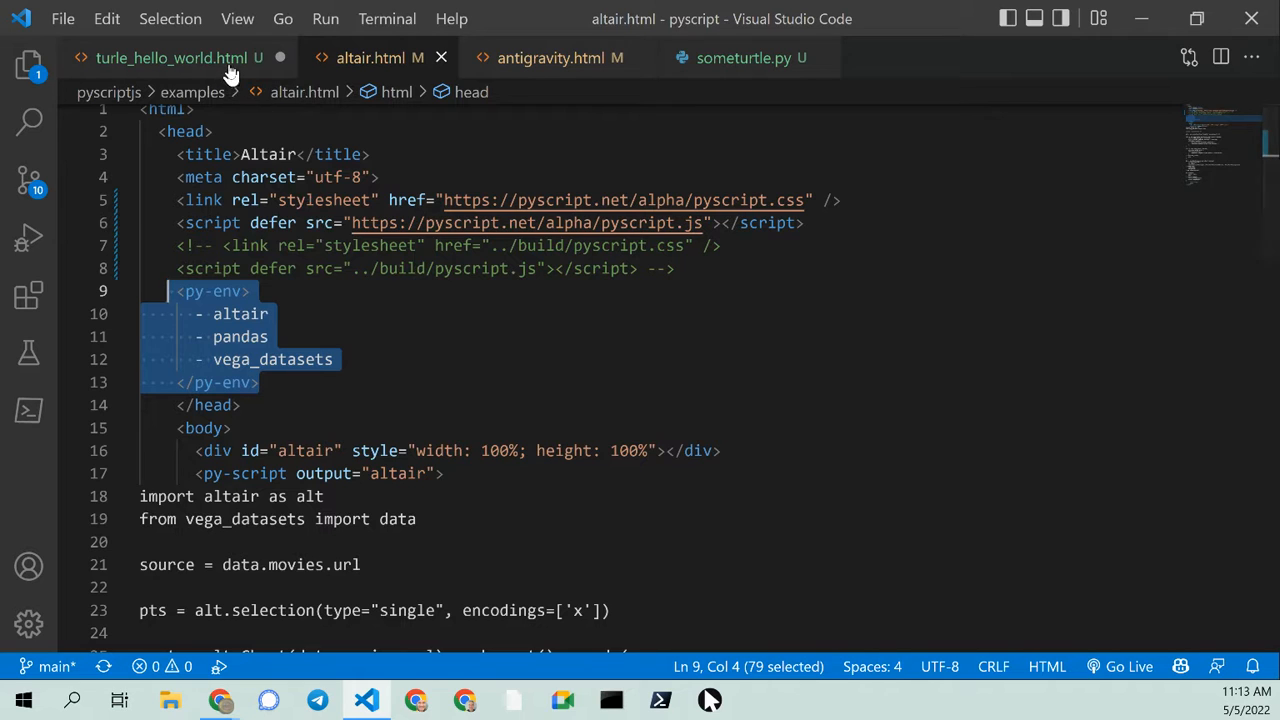
click(170, 57)
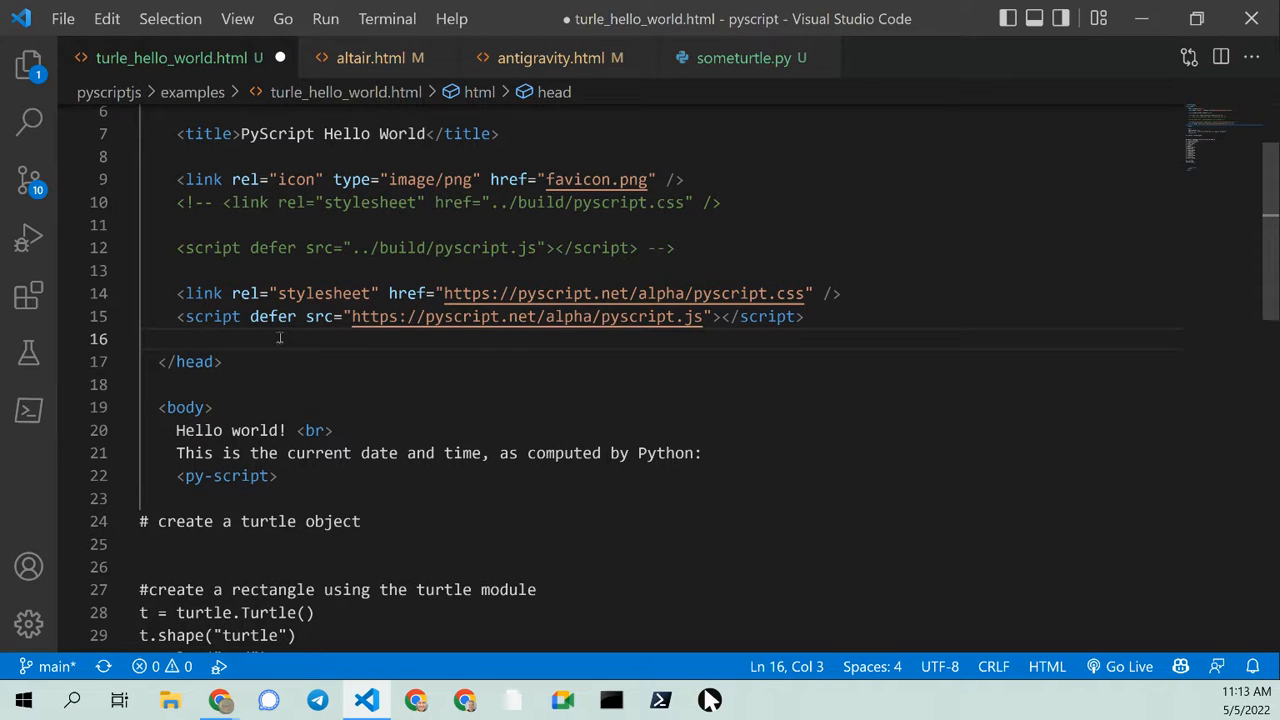
Add a <py-env> block to the head, replace altair, pandas and vega_datasets with turtle, and save
key(Enter)
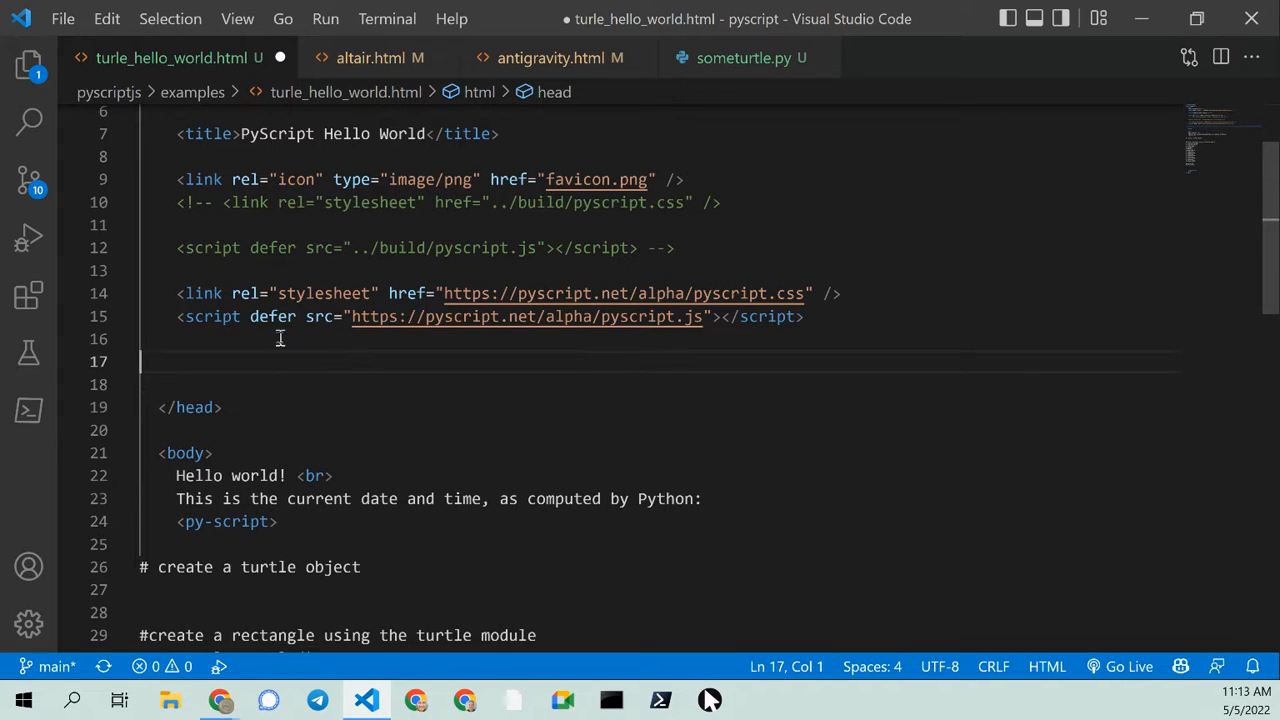
text(<py-env>)
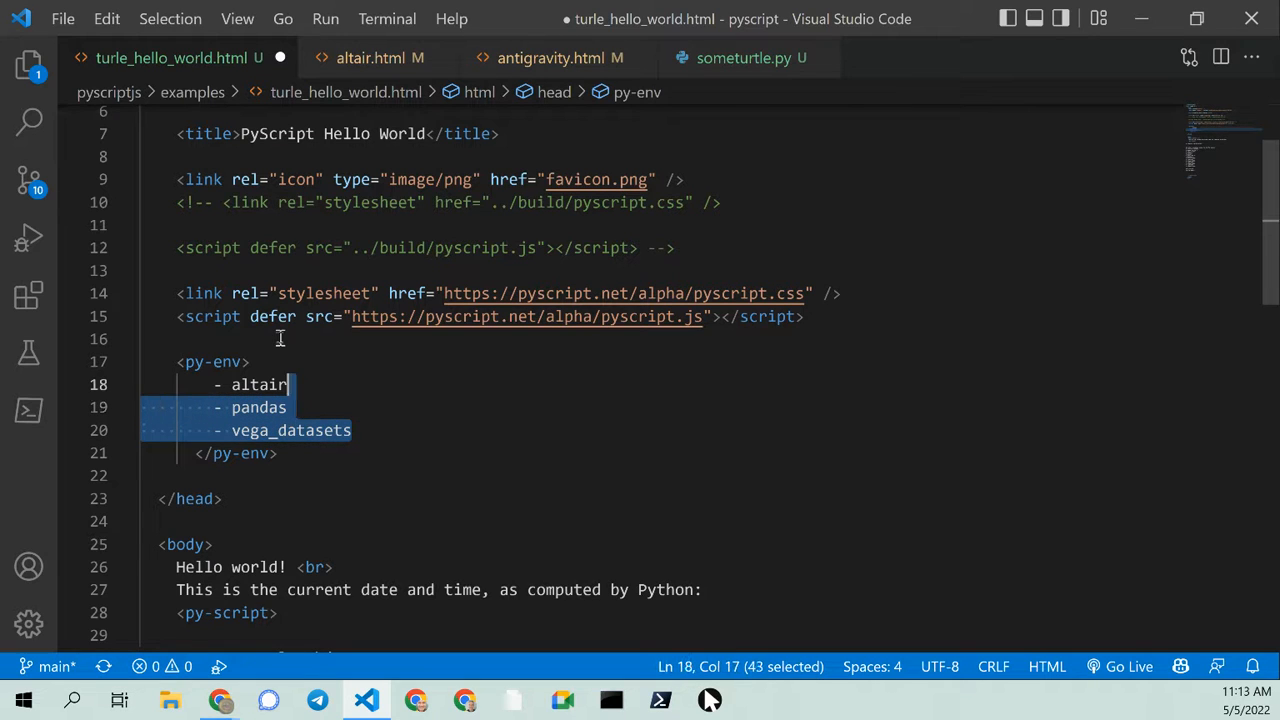
drag(290, 384, 215, 384)
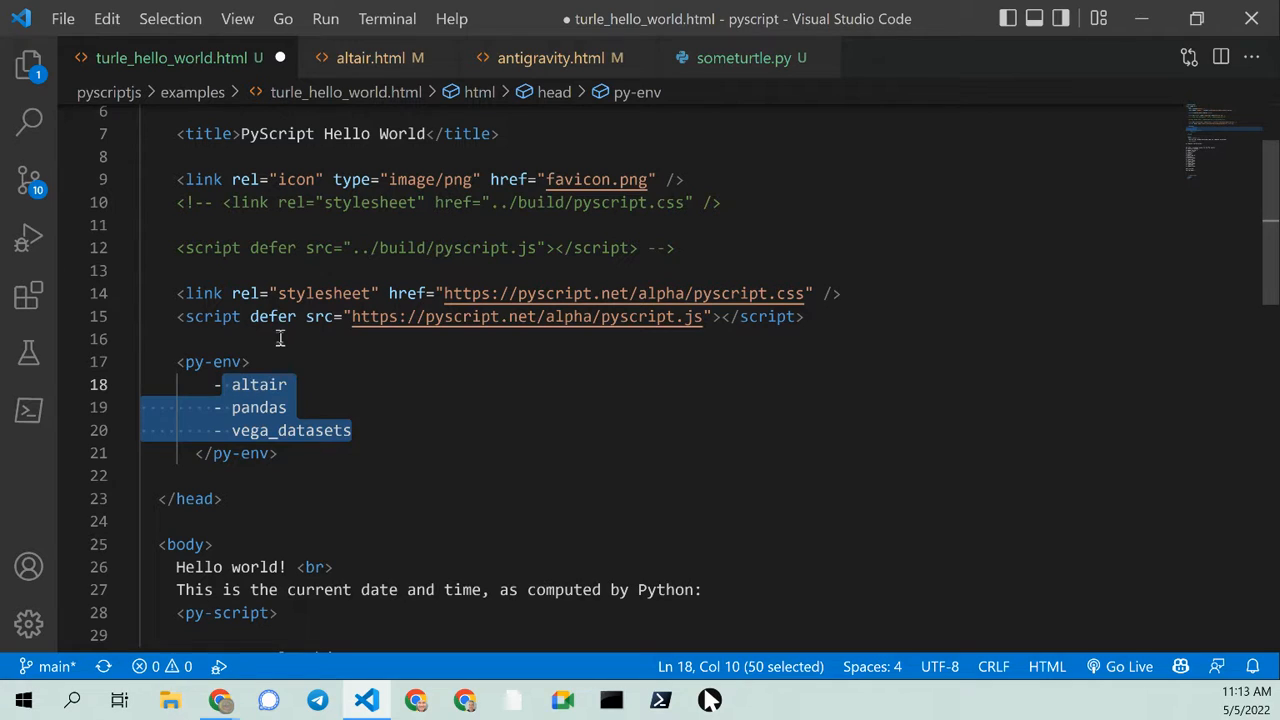
text(tur)
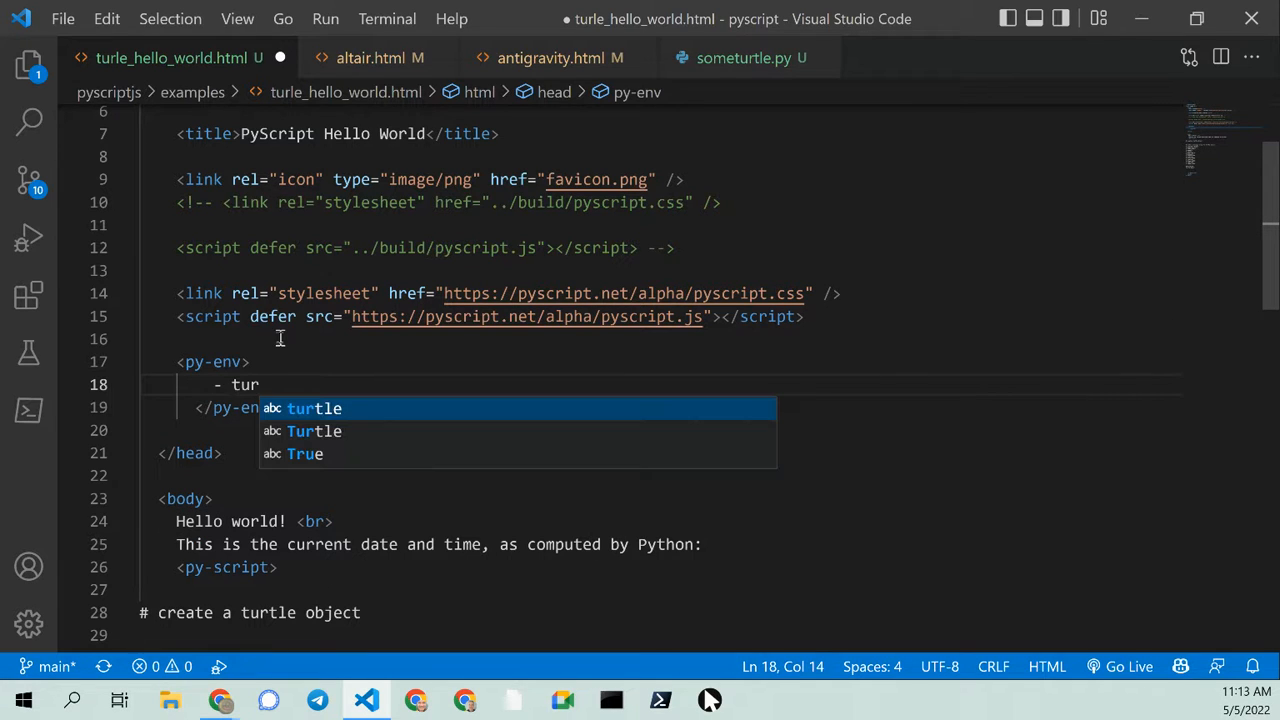
text(tle)
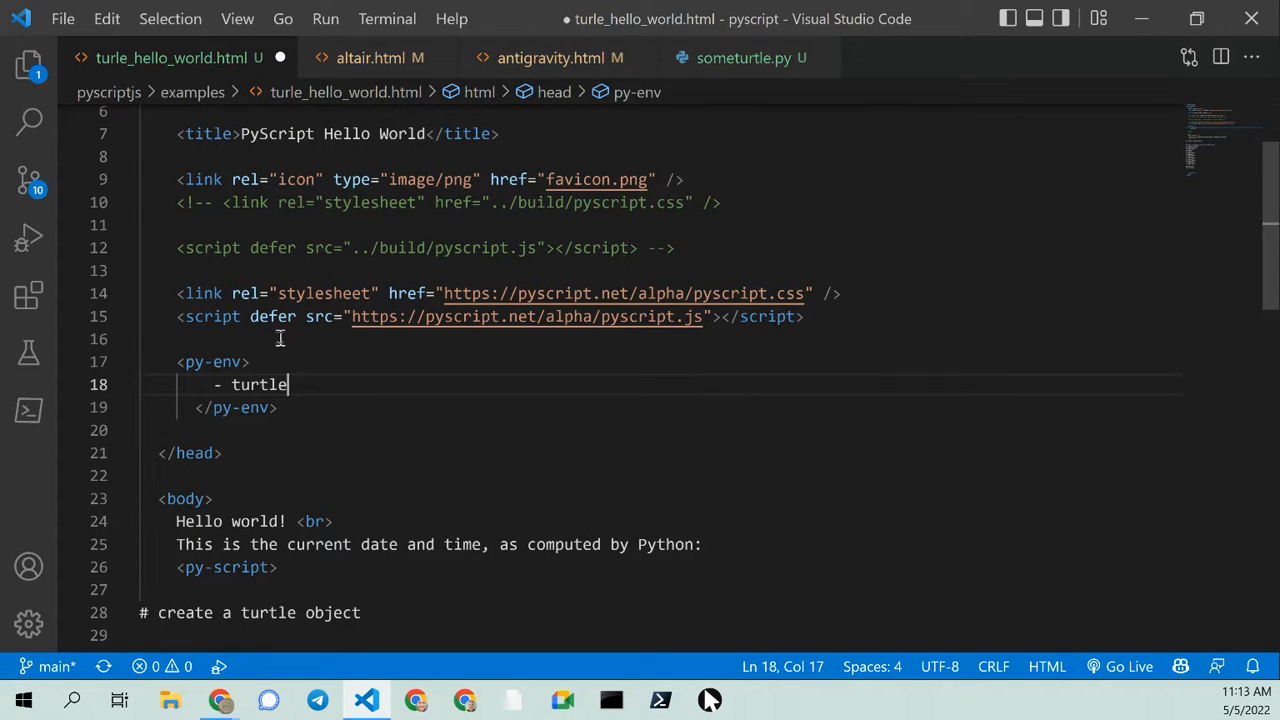
key(ctrl+s)
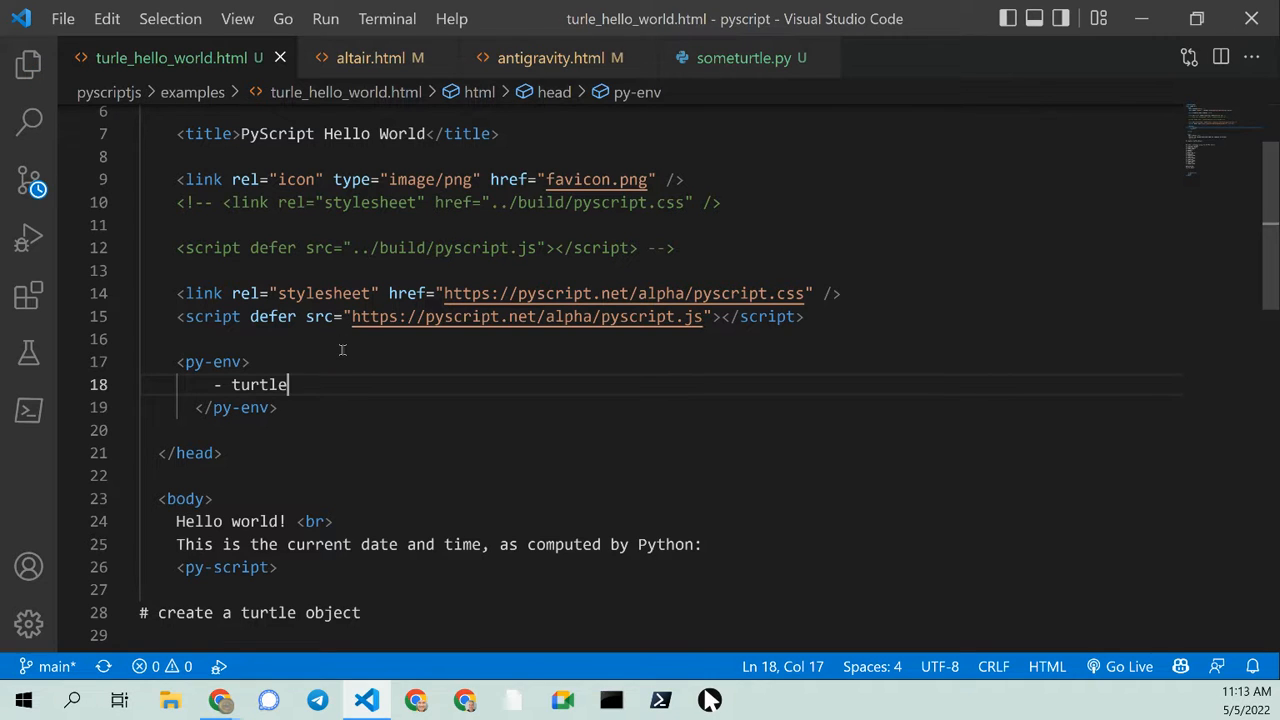
Scroll to the end of turle_hello_world.html and place the caret after turtle.done()
scroll(down, 3)
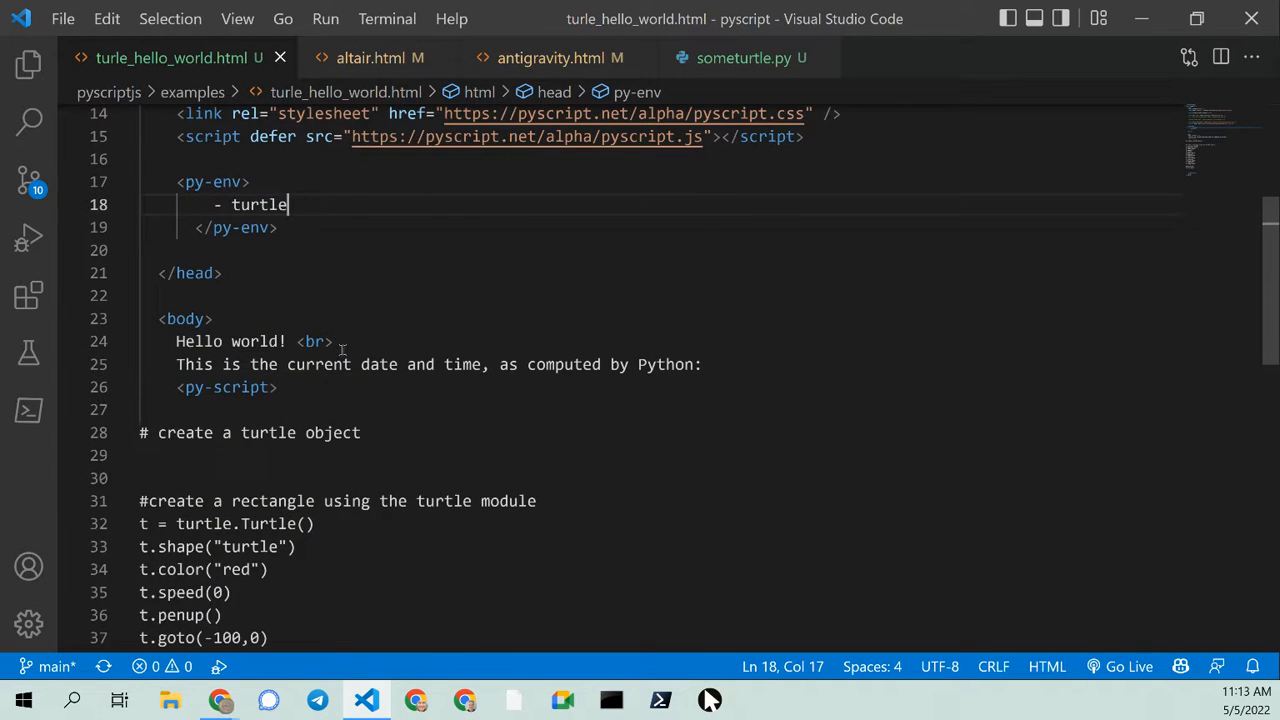
scroll(down, 3)
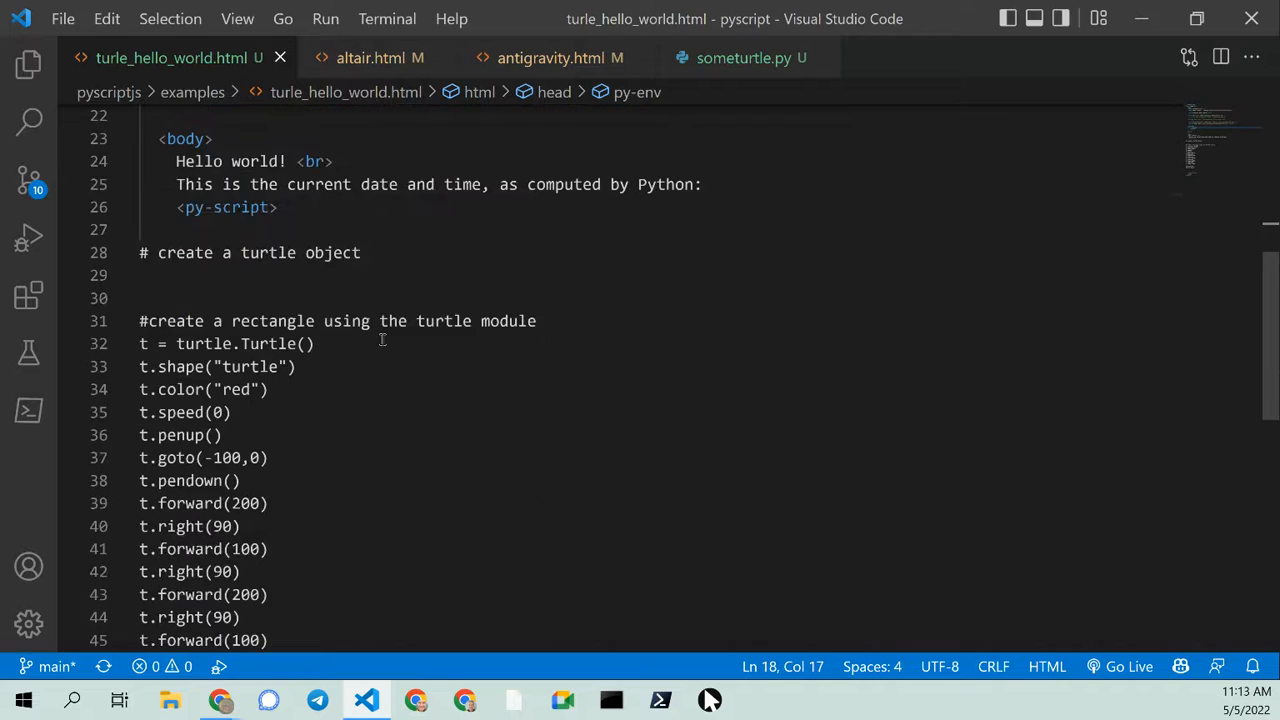
scroll(down, 3)
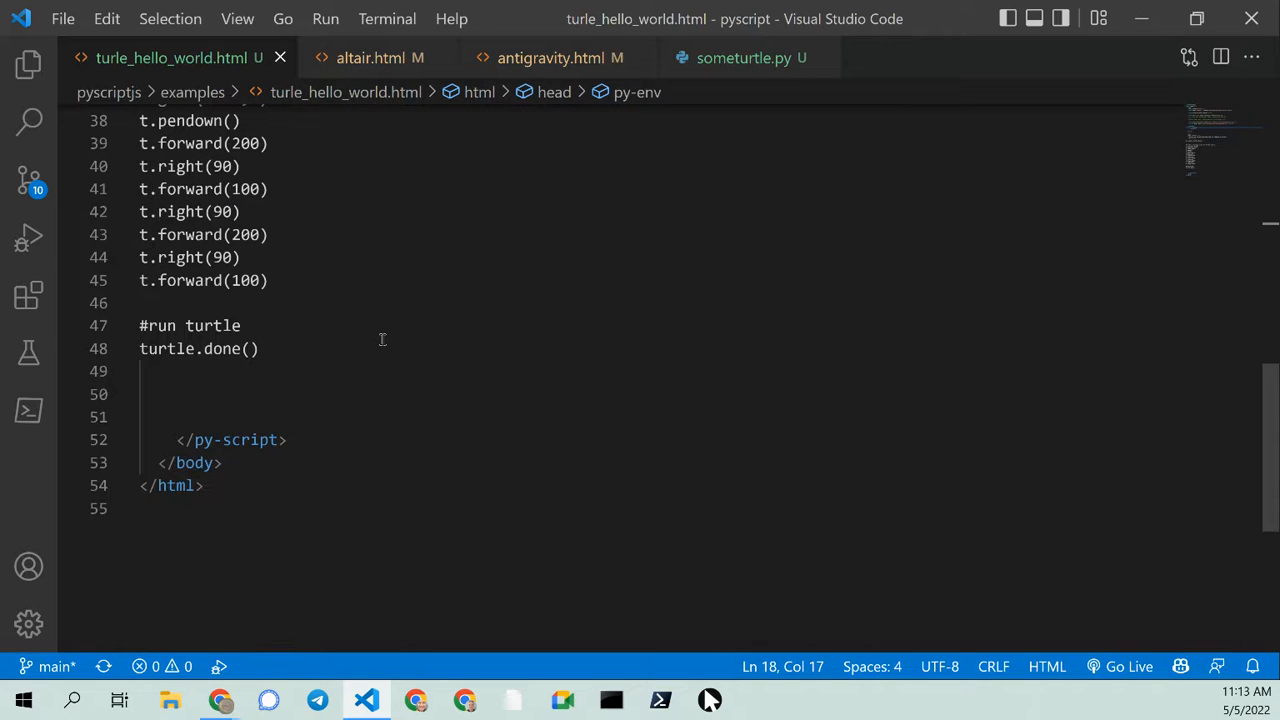
click(257, 348)
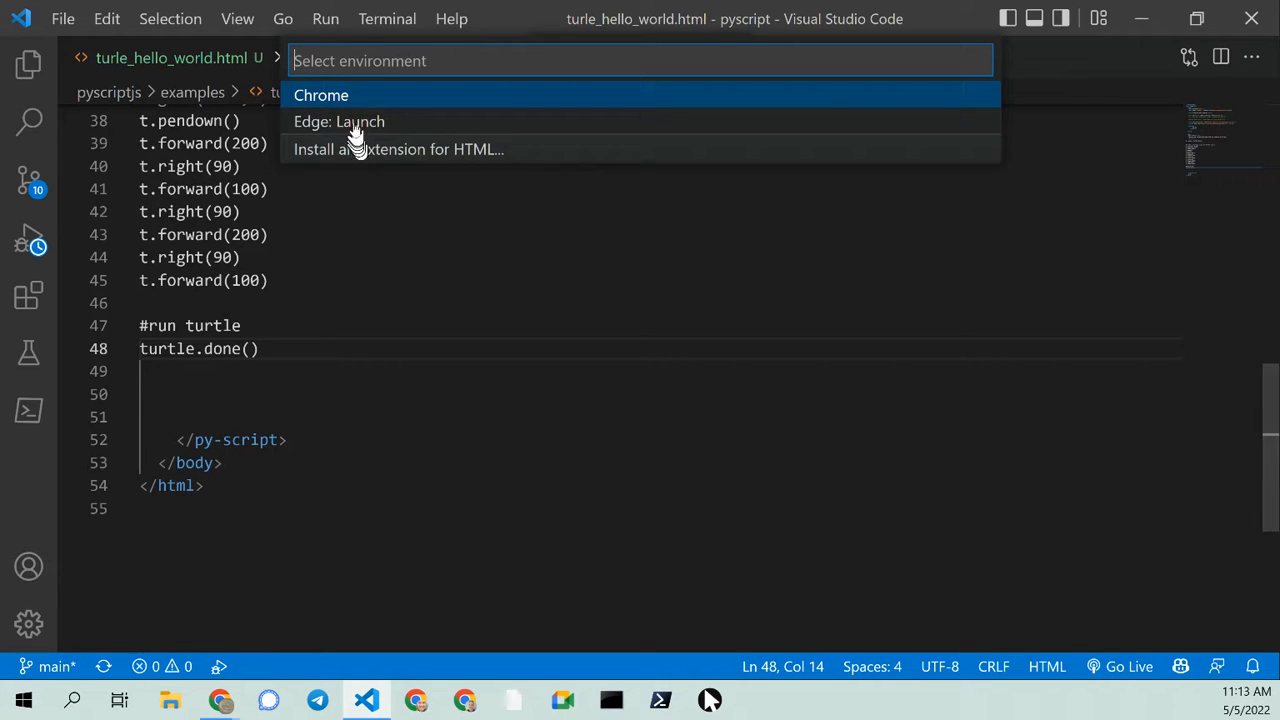
Launch turle_hello_world.html in Chrome, view its text-only page, then return to VS Code
click(321, 95)
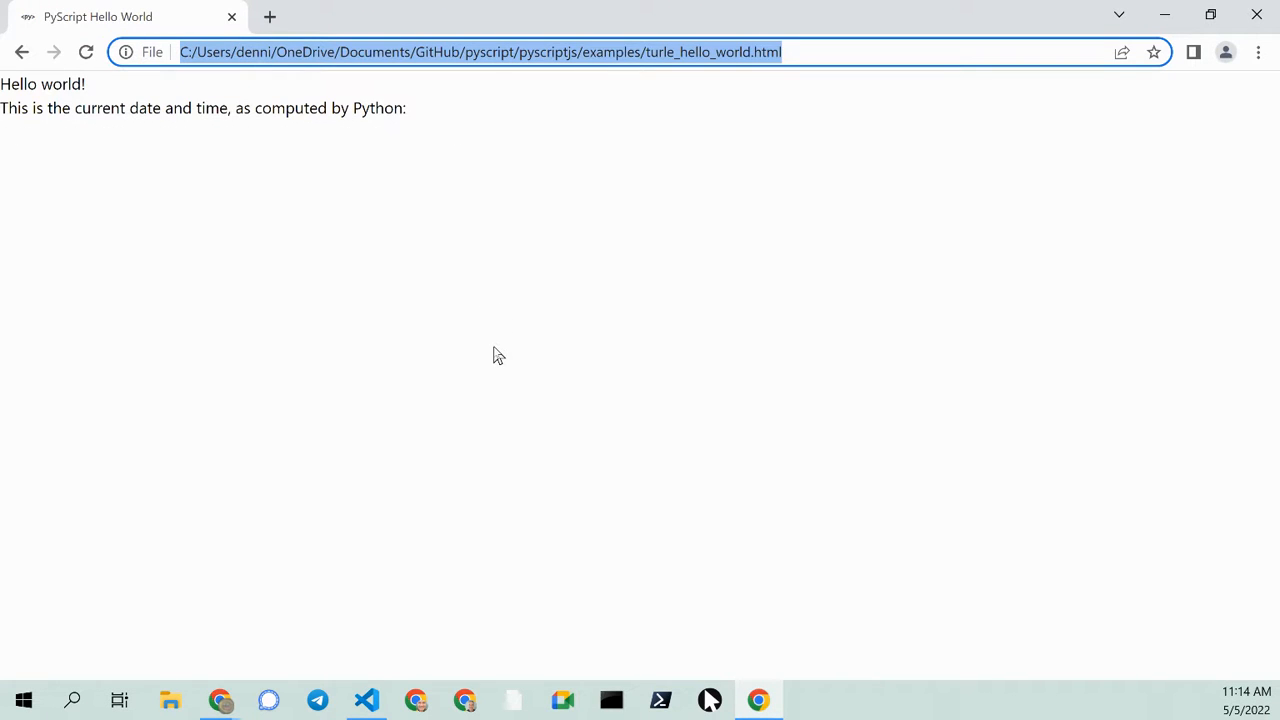
click(367, 699)
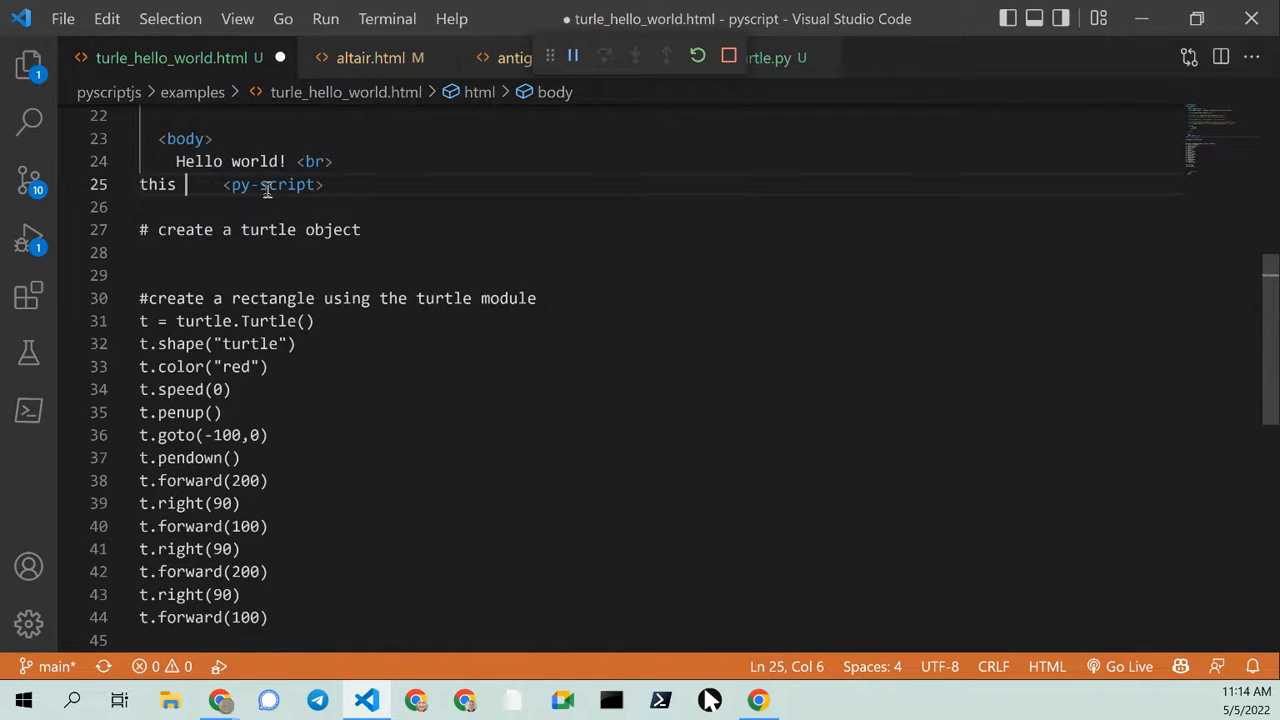
Retype the second text line as 'this is Turtle!' and switch over to Chrome
text(is T)
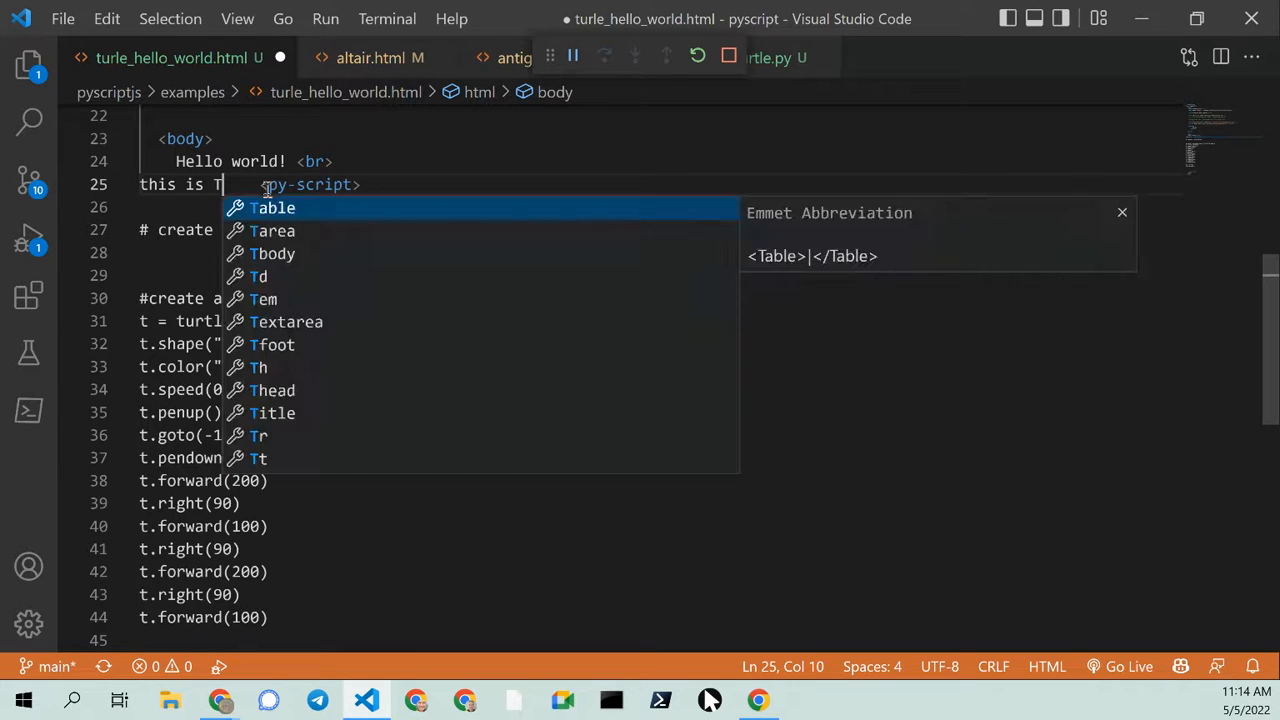
text(urlt)
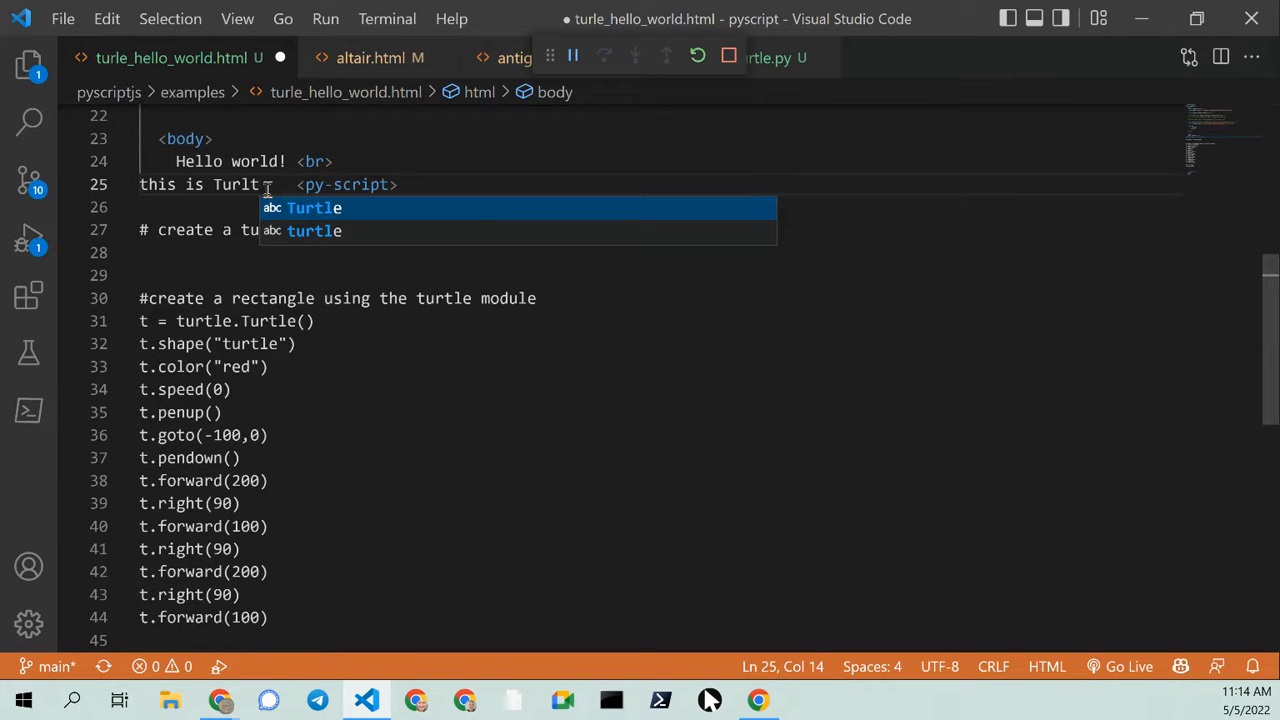
text(e)
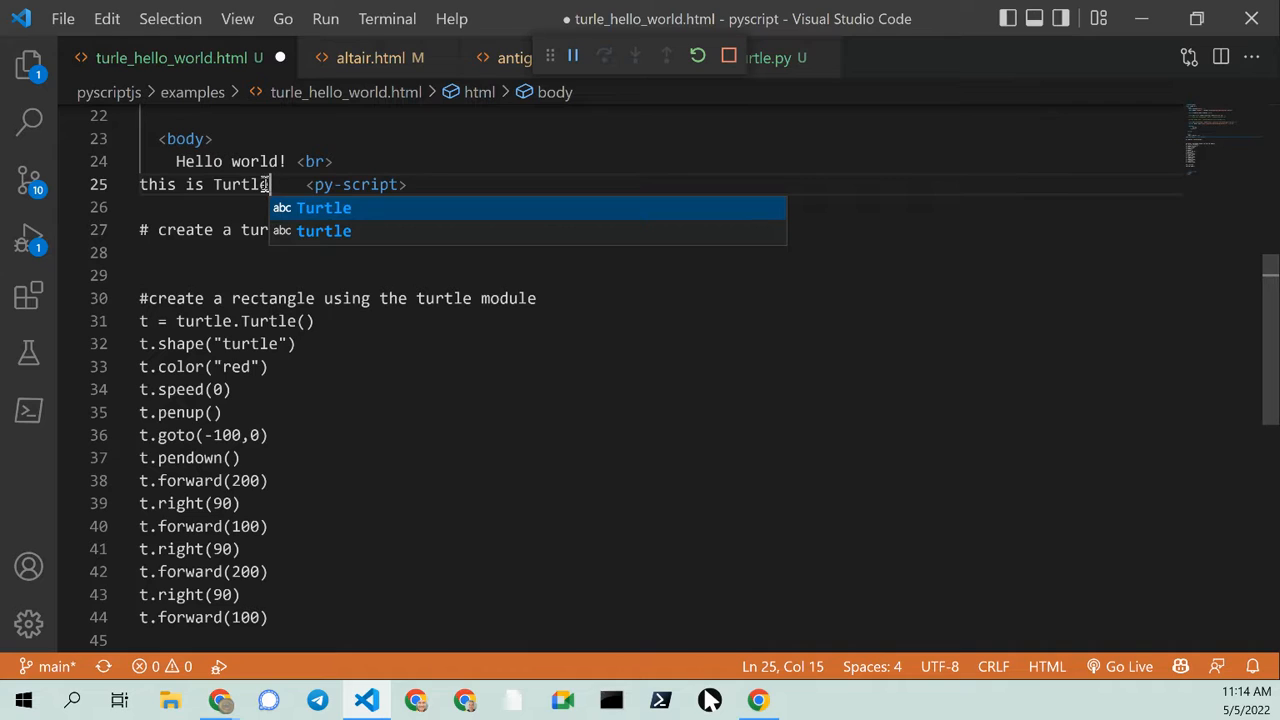
text(!)
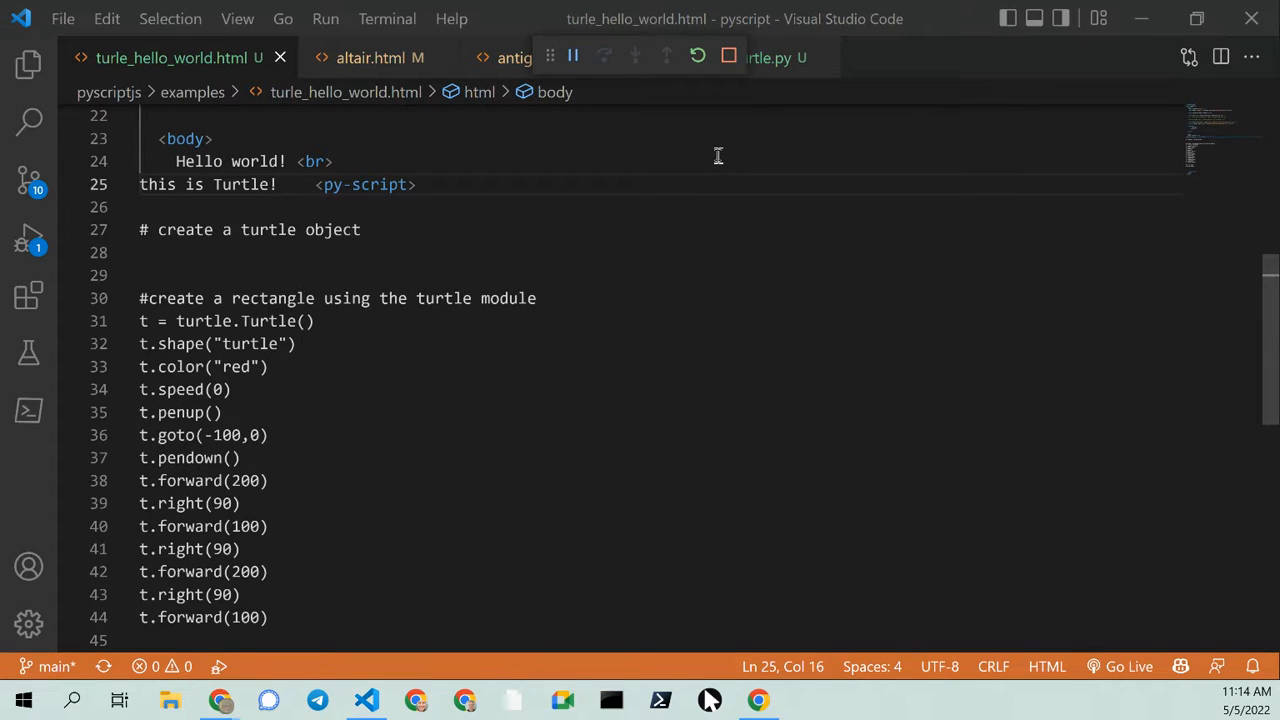
click(757, 699)
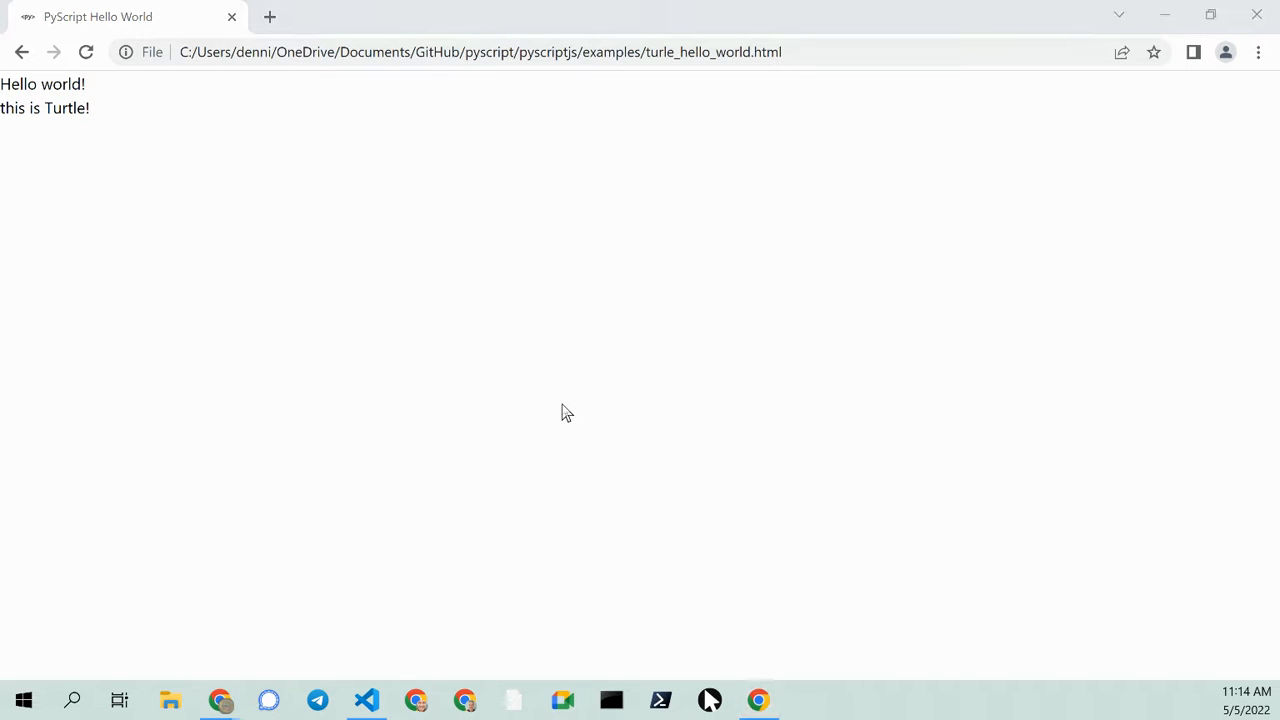
Confirm Chrome shows 'this is Turtle!' without a drawing, then switch back to VS Code
click(365, 699)
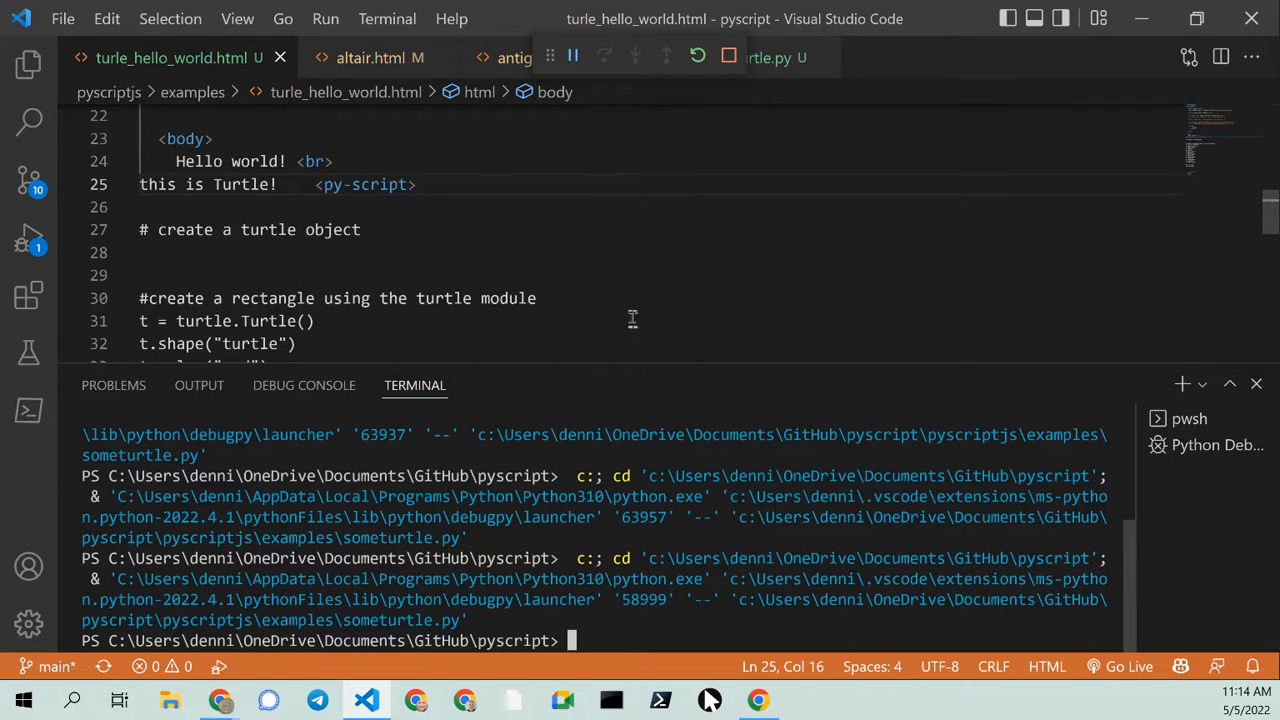
Stop the browser debug session and bring up the Turtle Graphics window drawing the red rectangle
click(140, 275)
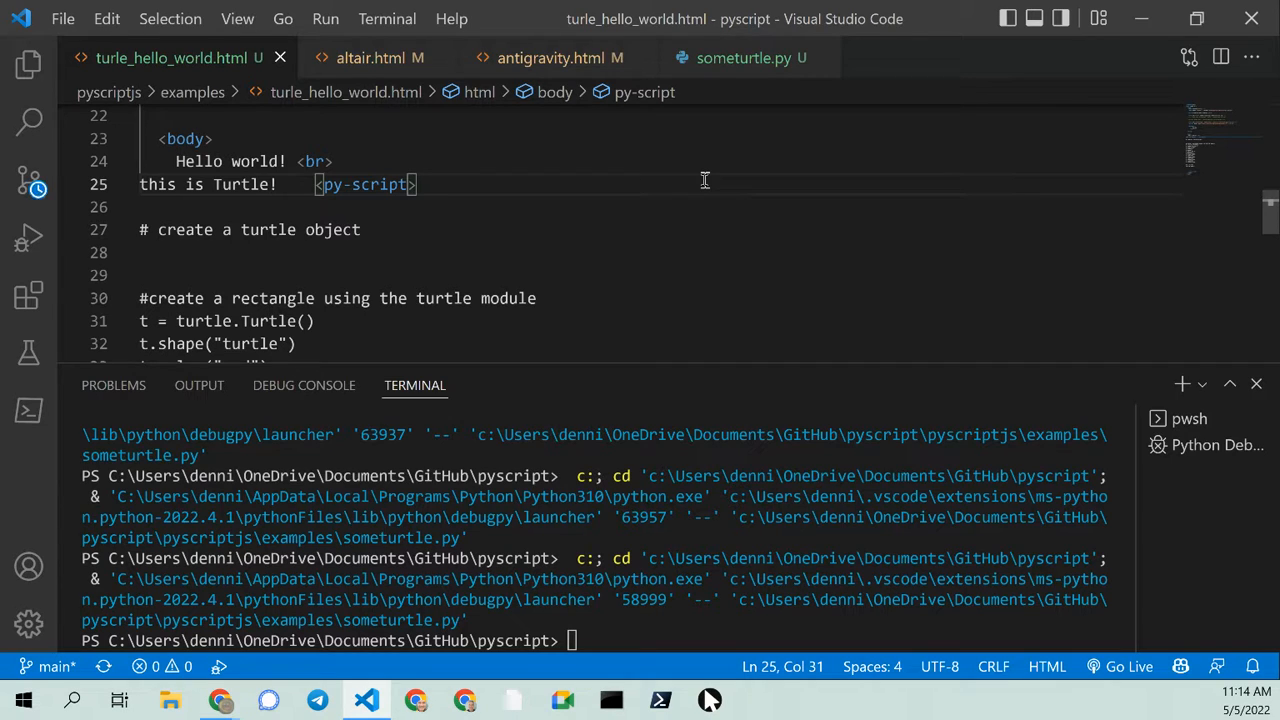
click(757, 699)
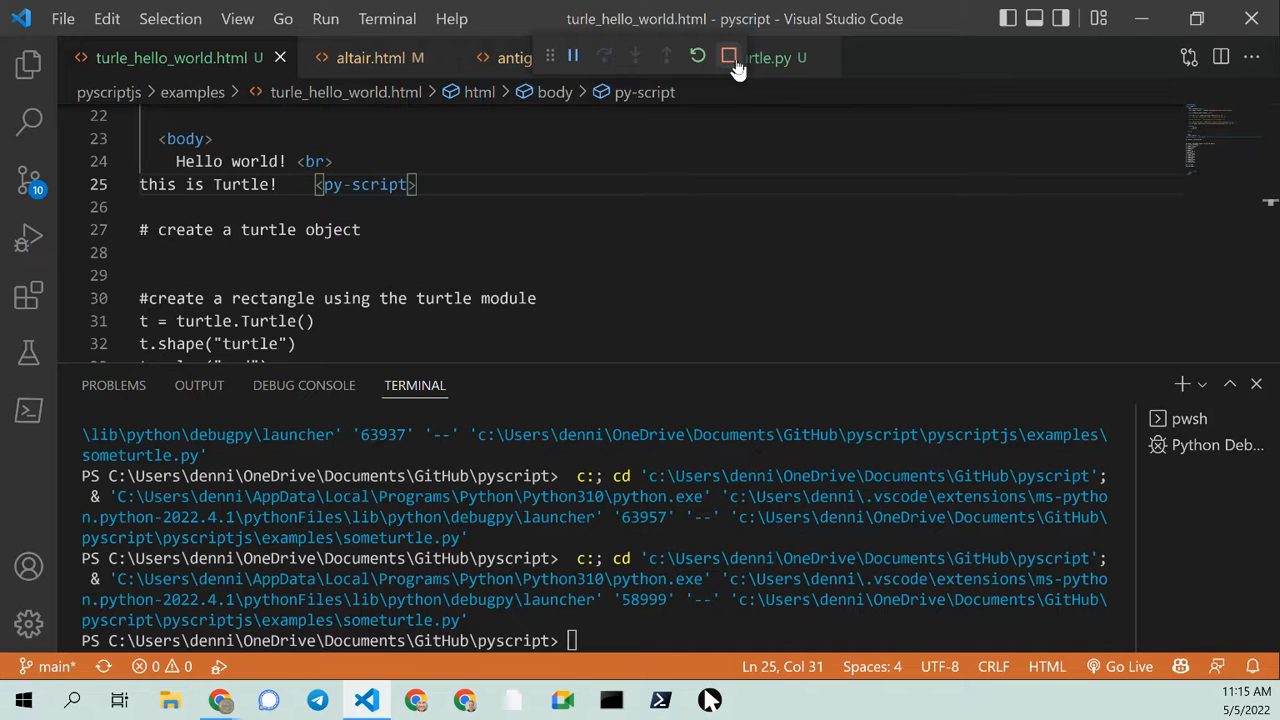
click(744, 57)
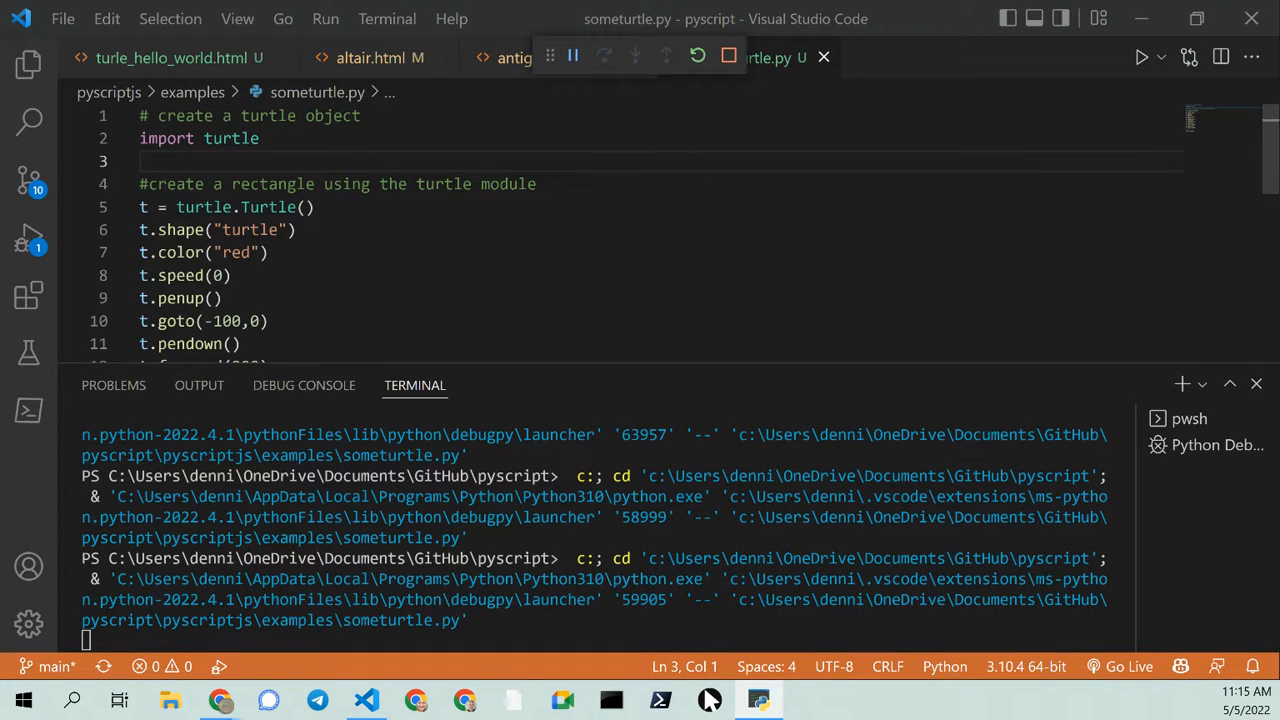
click(1141, 57)
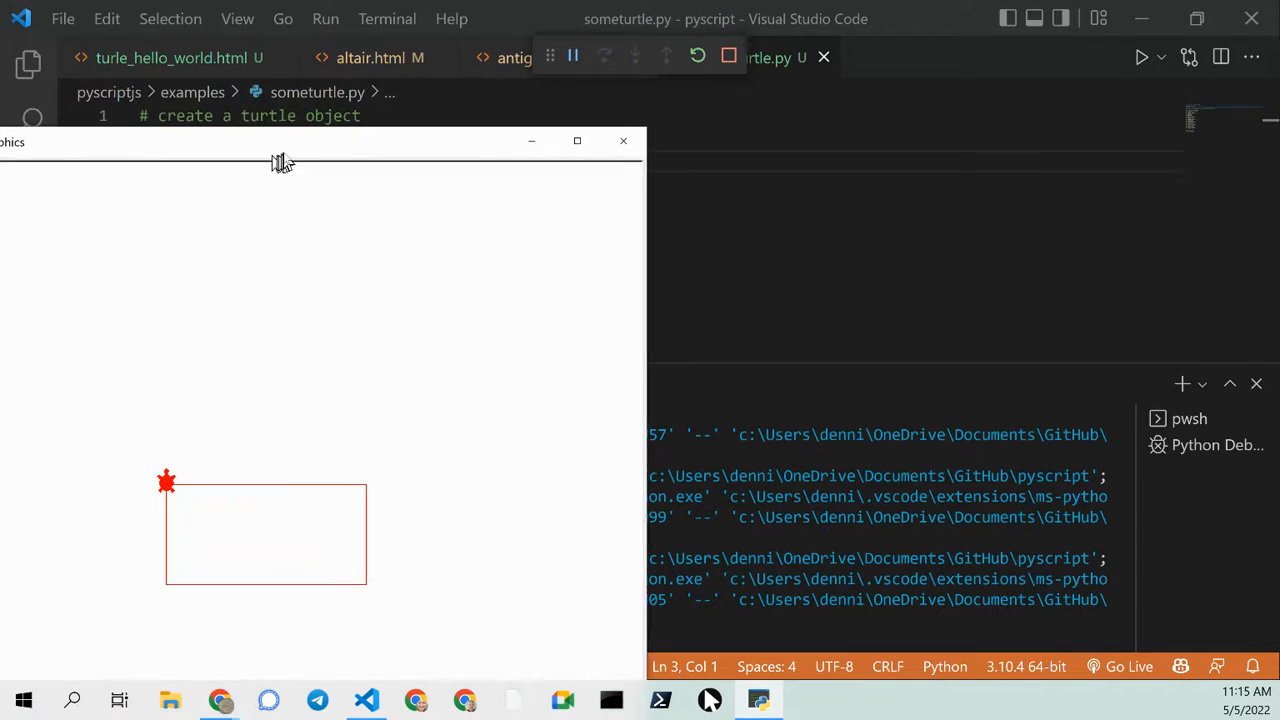